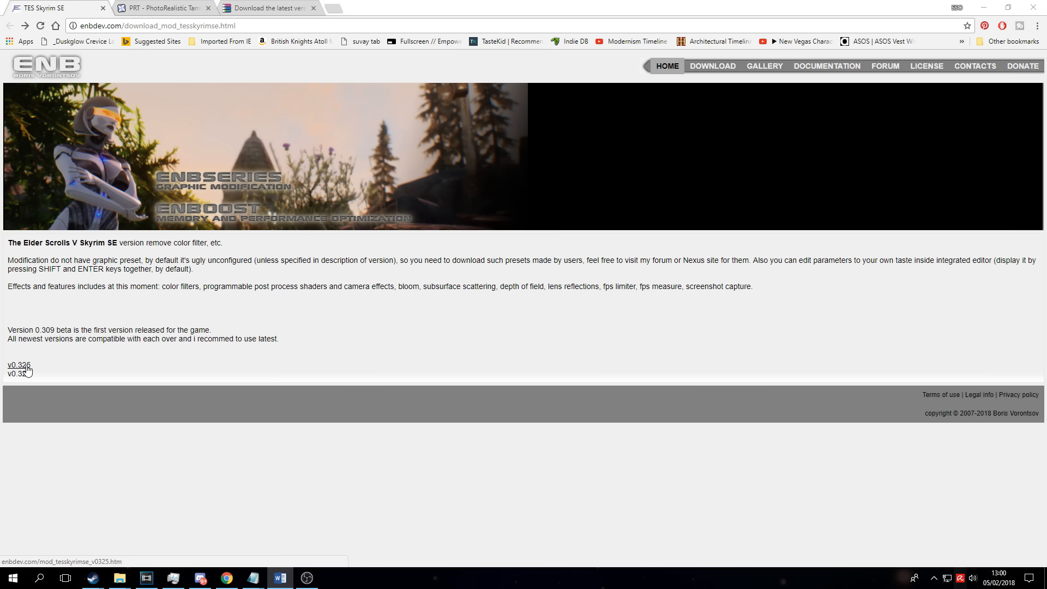
Download the ENBSeries v0.325 for Skyrim SE zip, then go to the PRT Nexus page
click(19, 372)
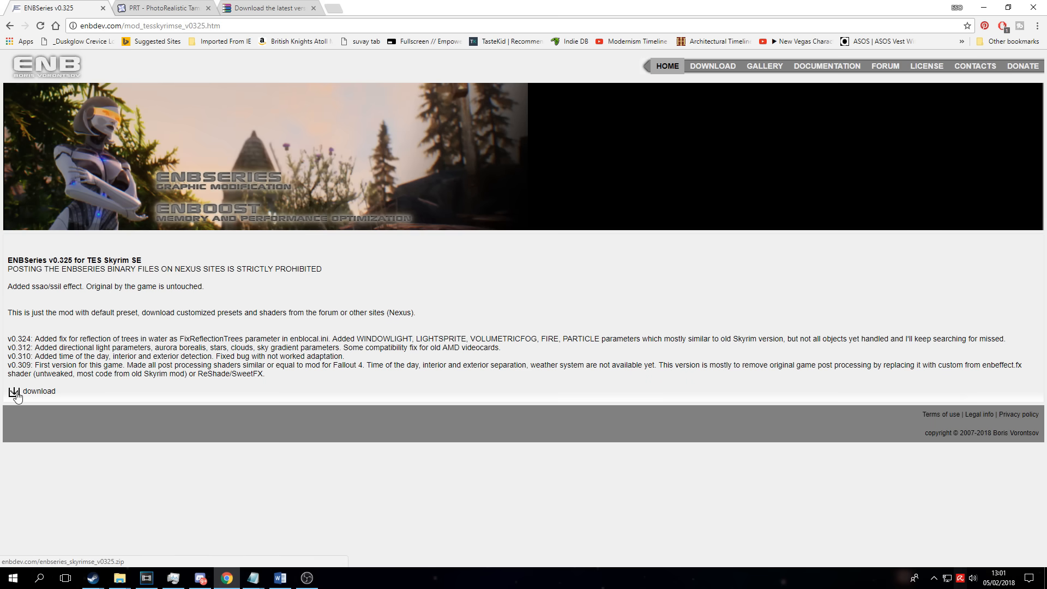
click(16, 391)
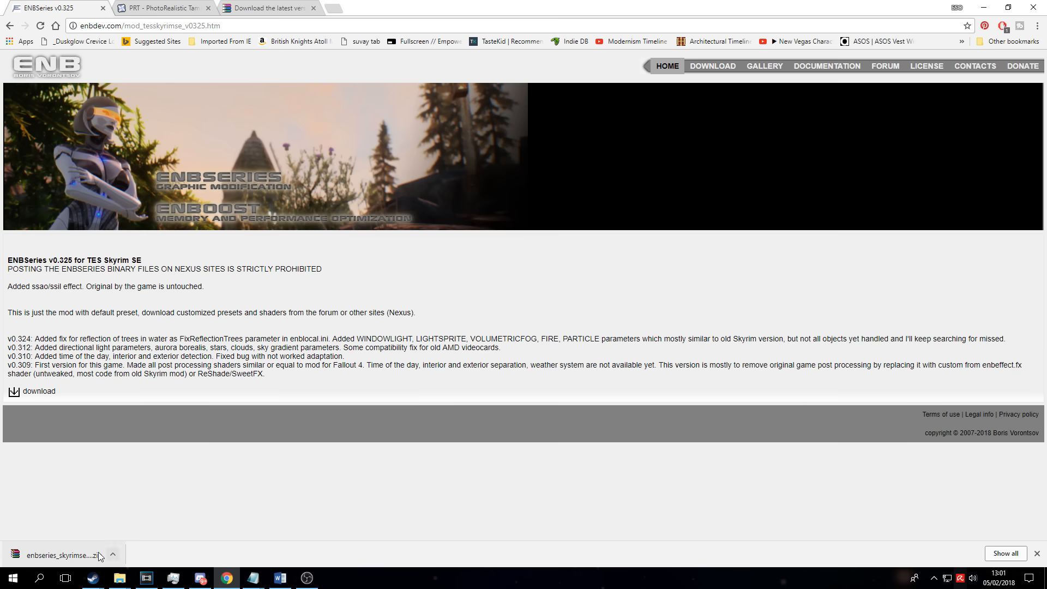
click(160, 7)
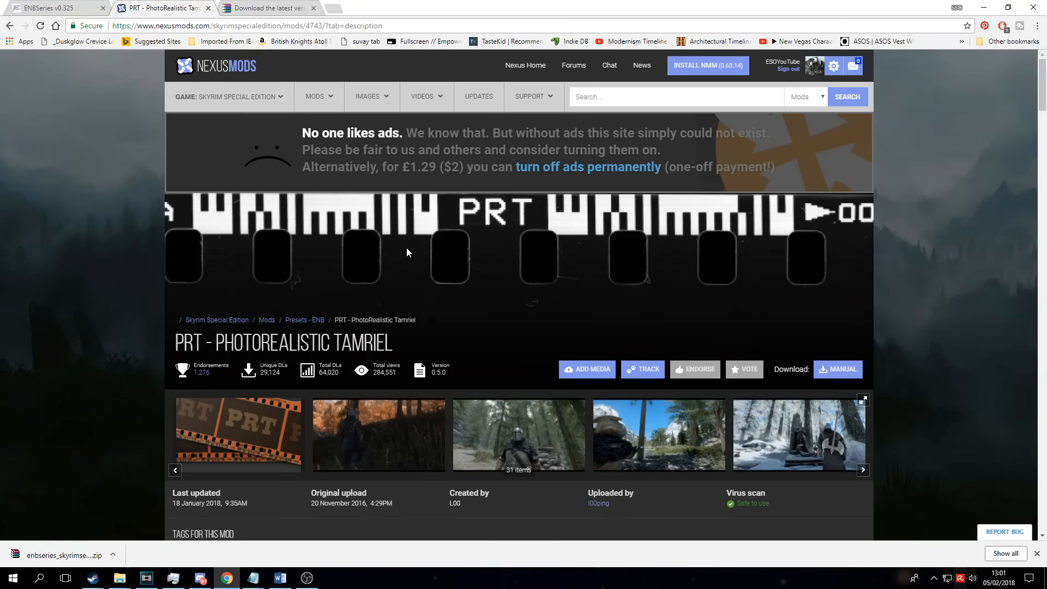
Start the manual download of the main PRT v0.5.0 file from the mod's Files list
scroll(down, 3)
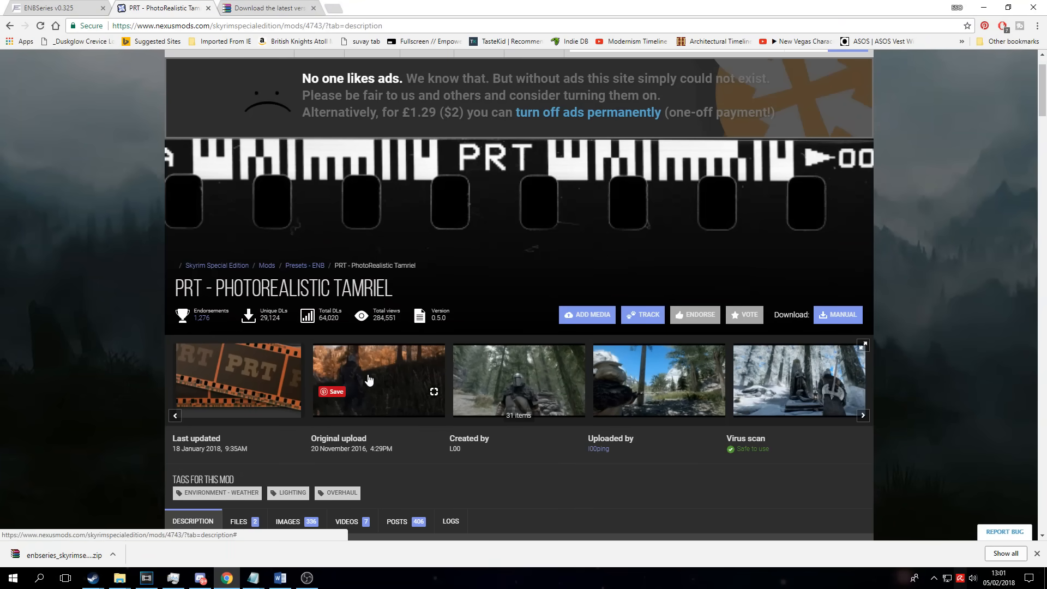
mouse_move(373, 375)
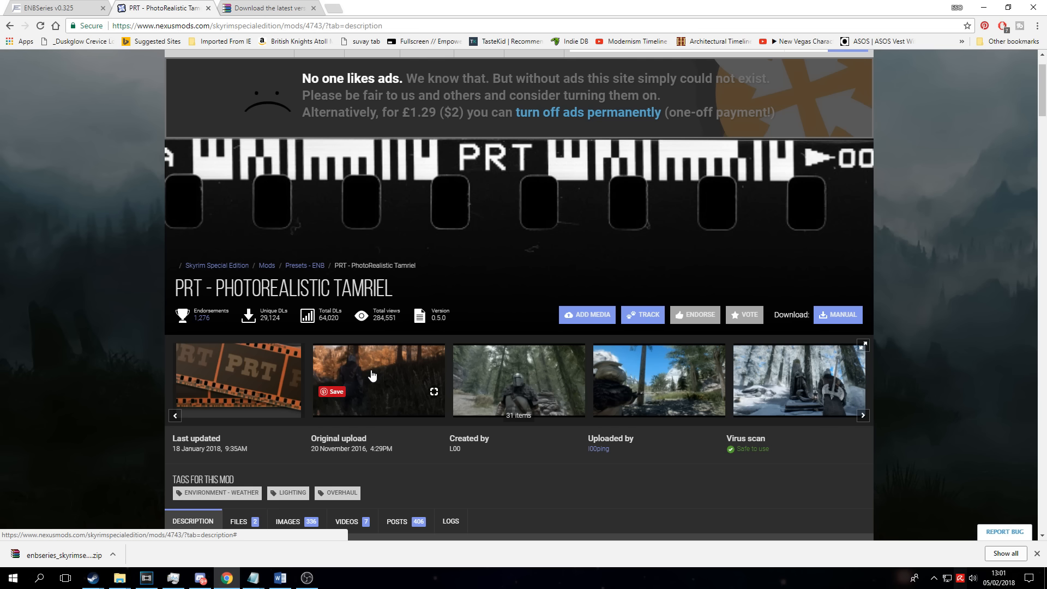
scroll(down, 3)
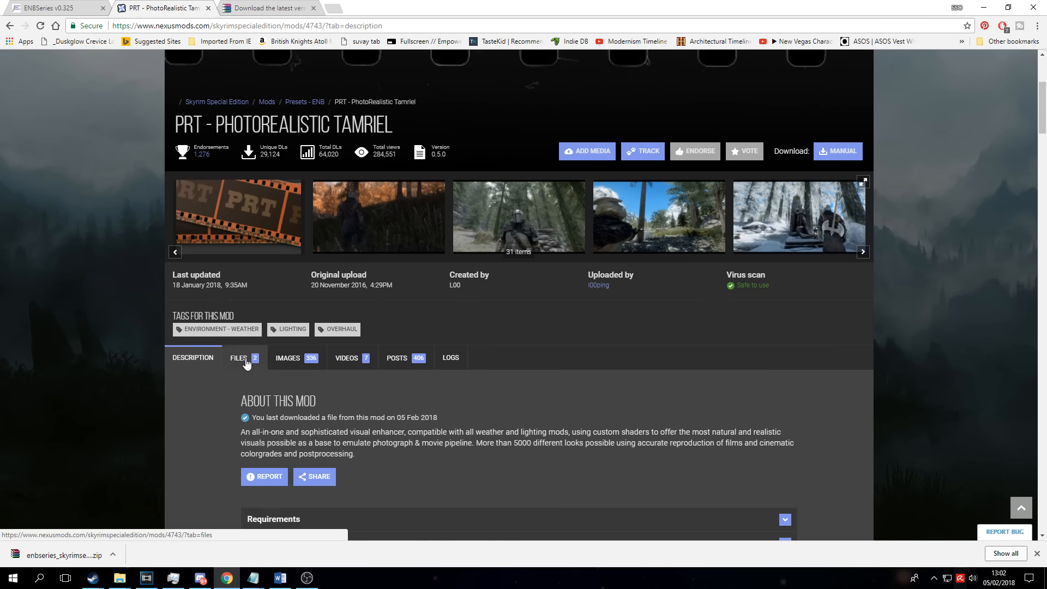
click(239, 358)
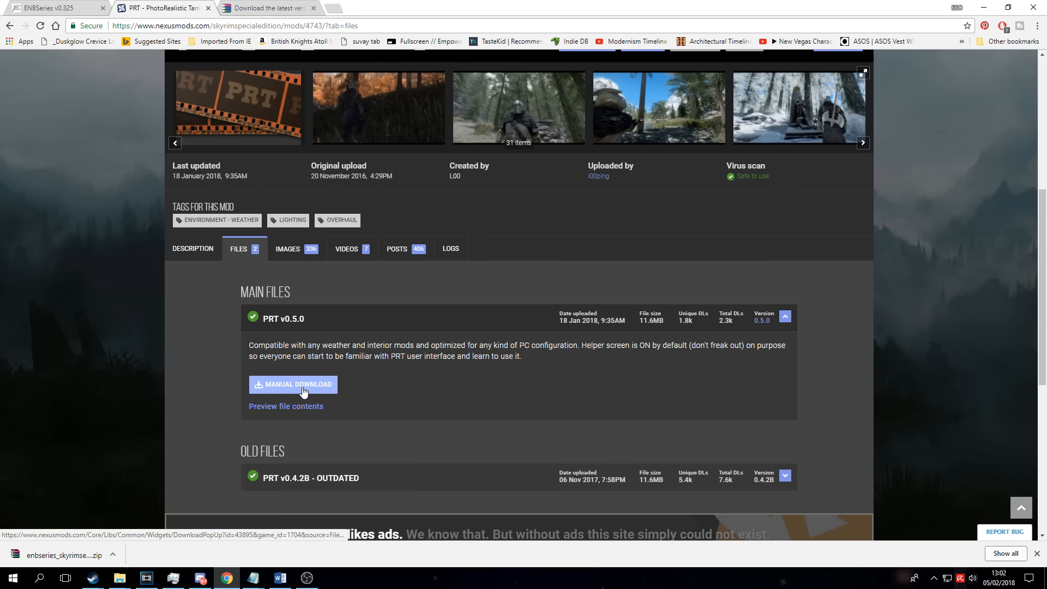
click(292, 383)
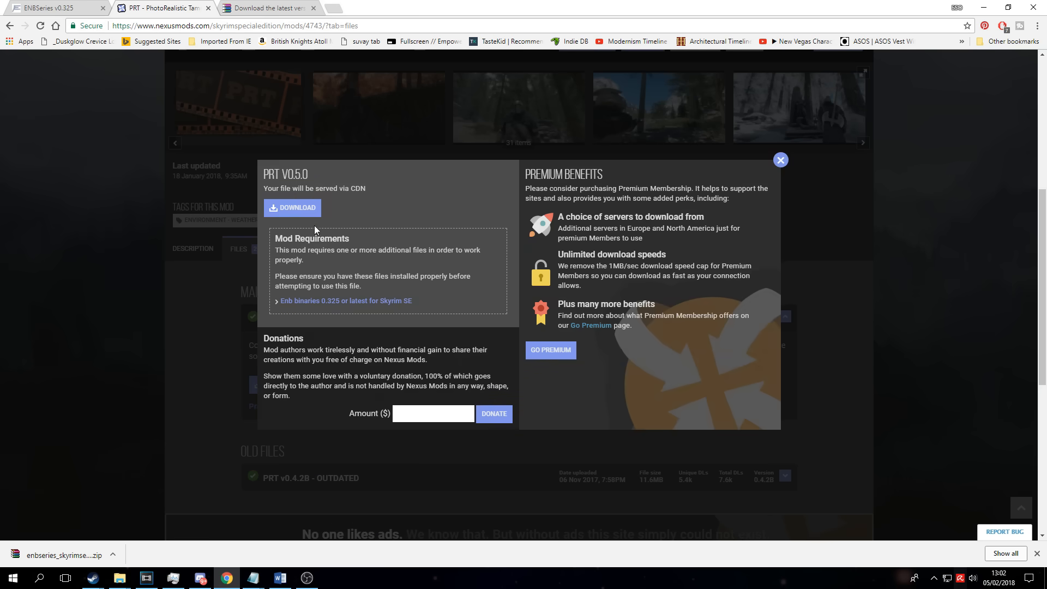
click(296, 208)
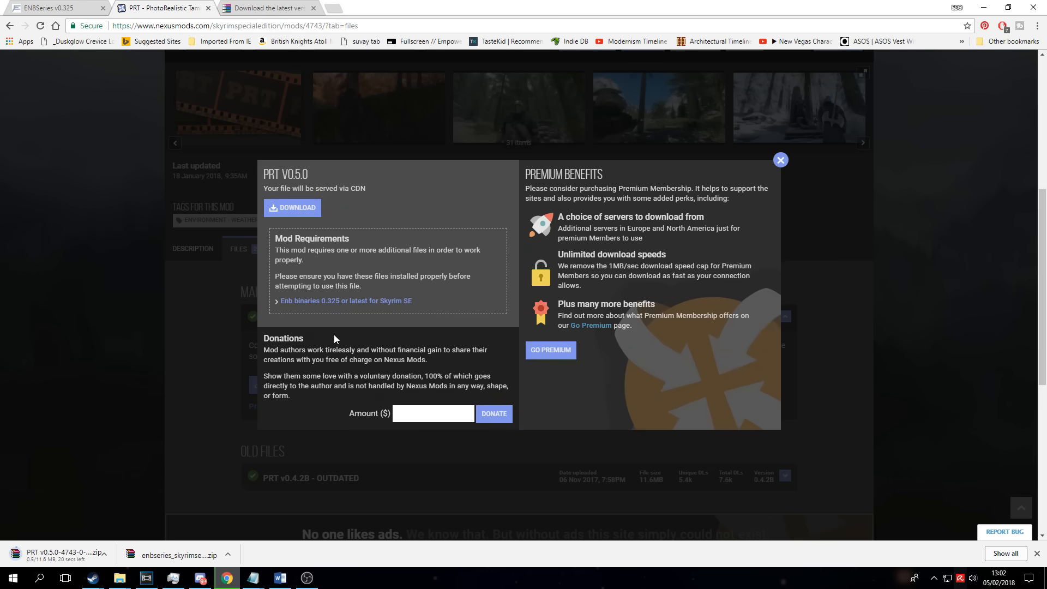
mouse_move(130, 455)
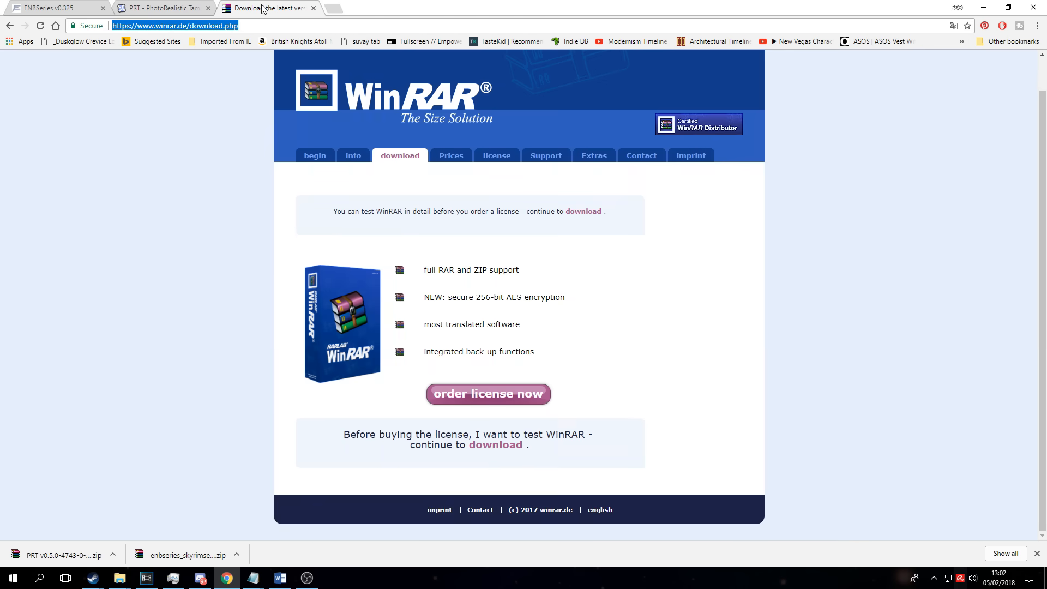
mouse_move(491, 268)
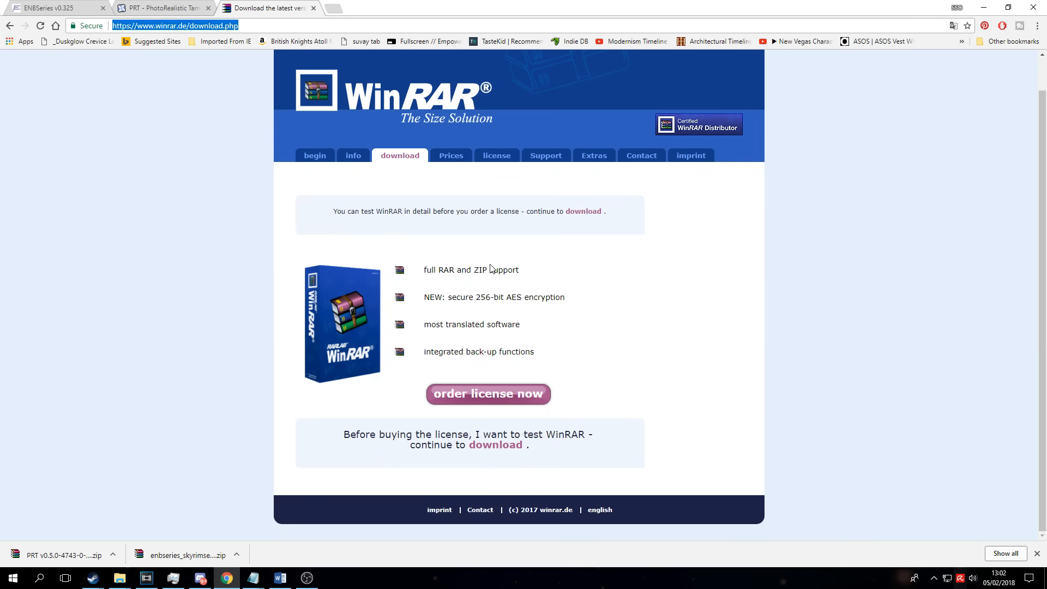
mouse_move(554, 388)
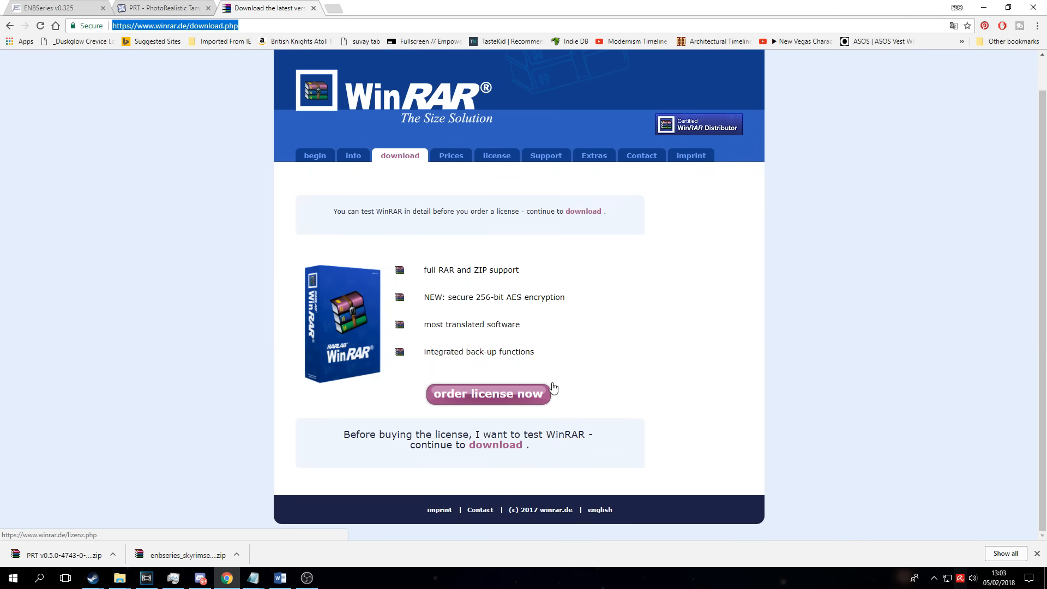
mouse_move(618, 454)
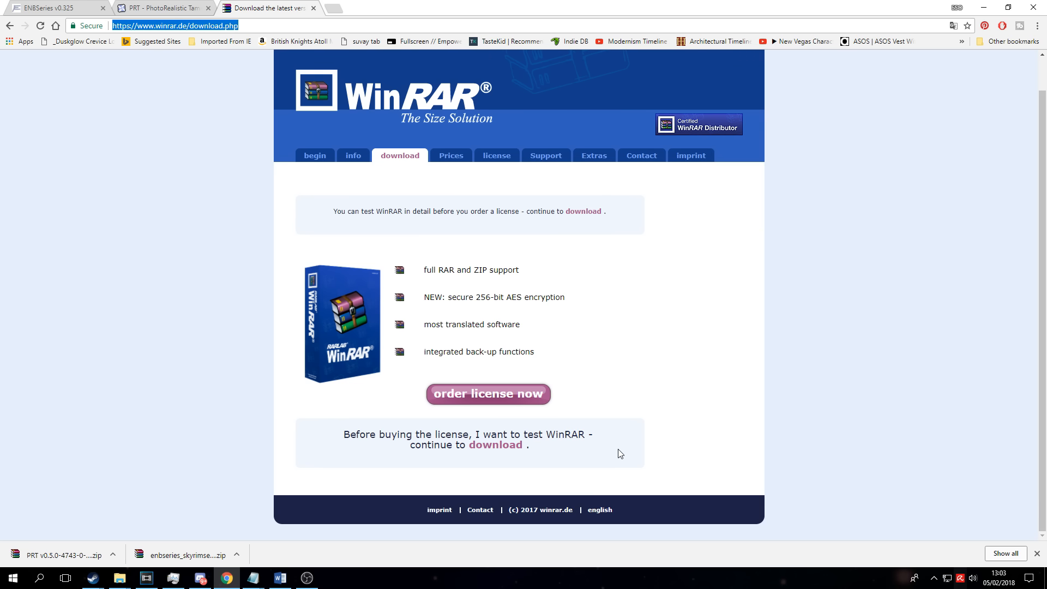
mouse_move(495, 445)
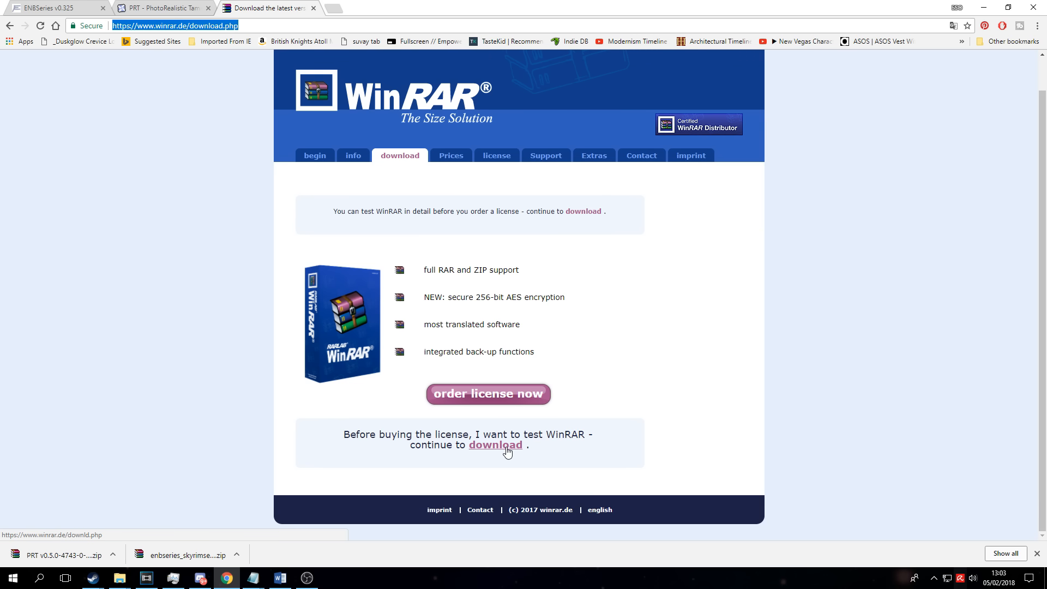
Download the English 64-bit WinRAR 5.50 installer and run it from the download bar
click(495, 445)
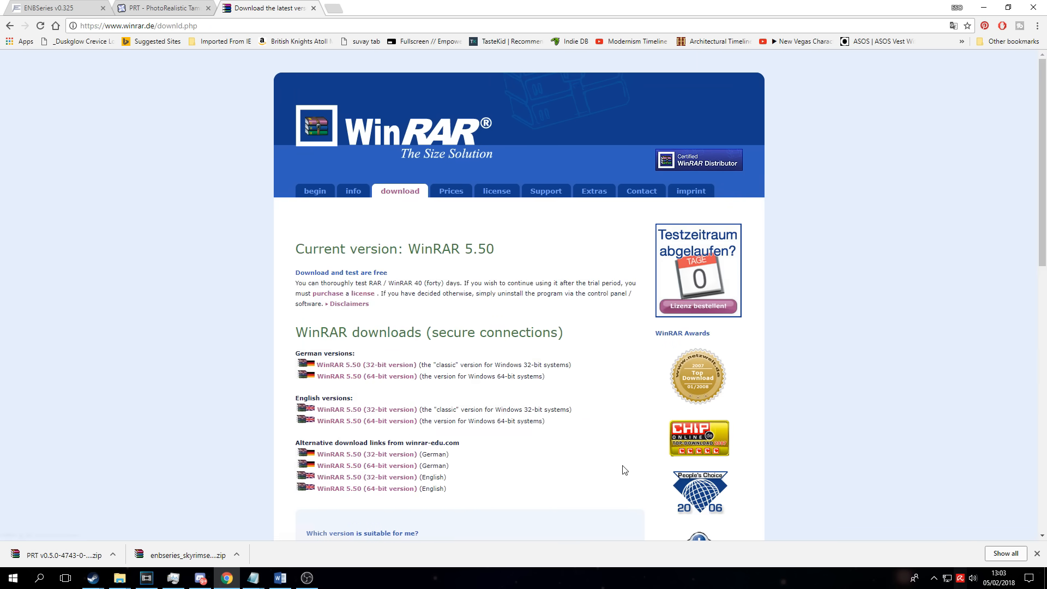
mouse_move(366, 420)
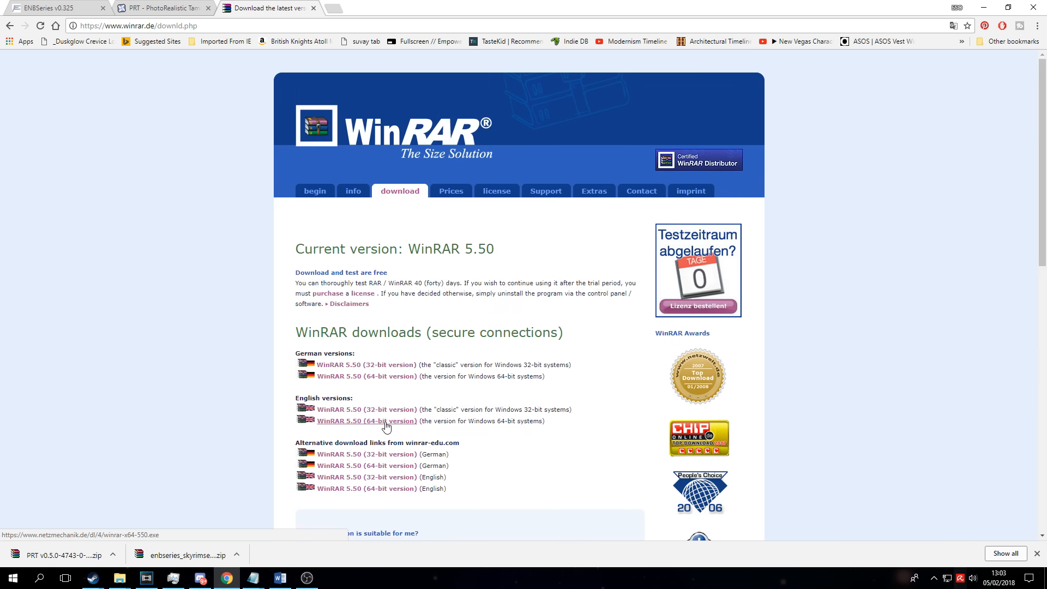
mouse_move(460, 425)
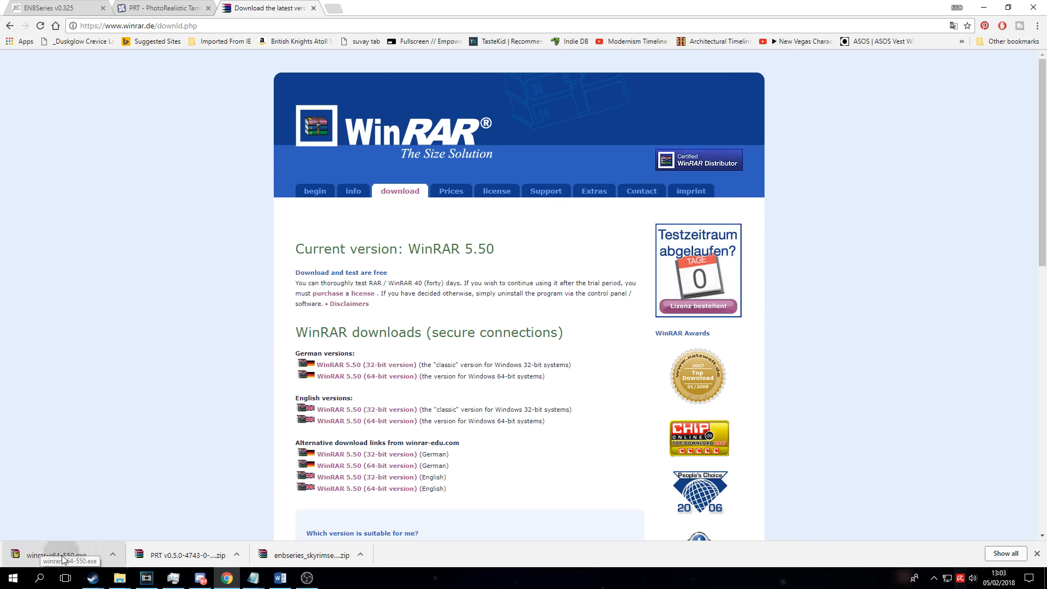
click(60, 554)
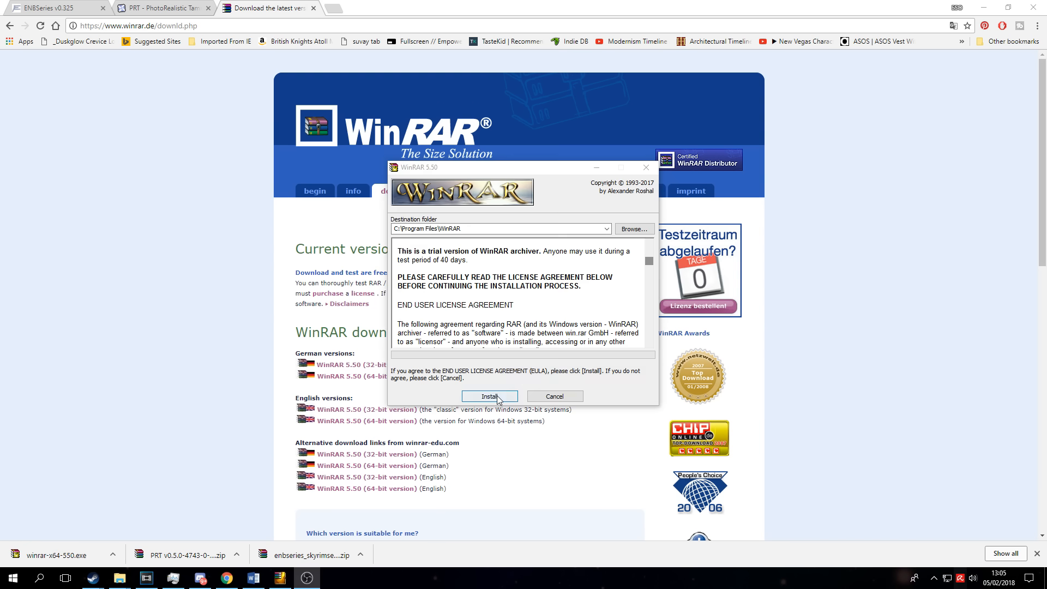
Install WinRAR 5.50 into Program Files with default file associations and finish setup
click(490, 396)
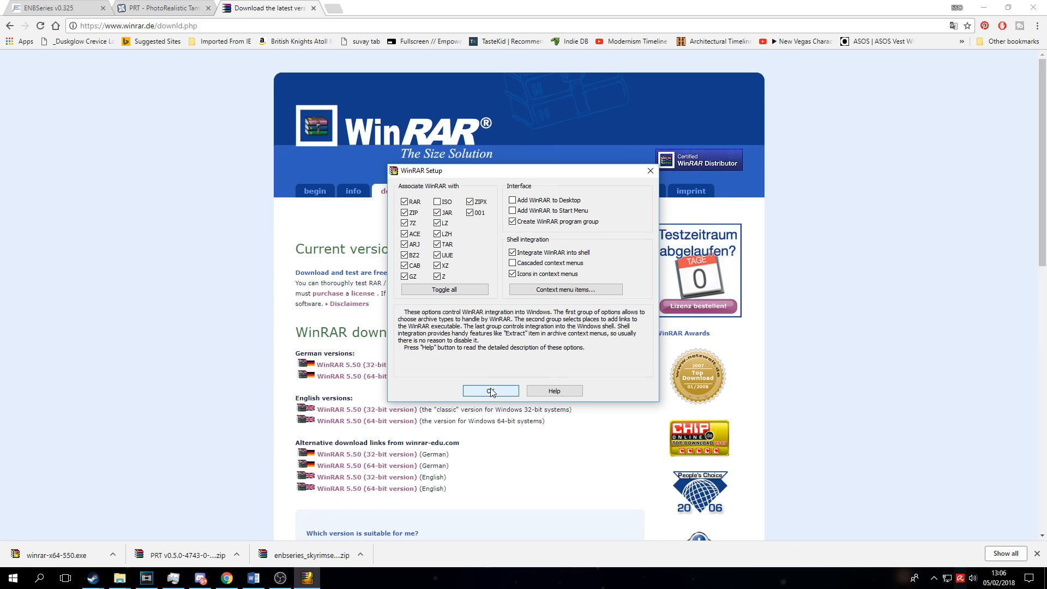
click(491, 390)
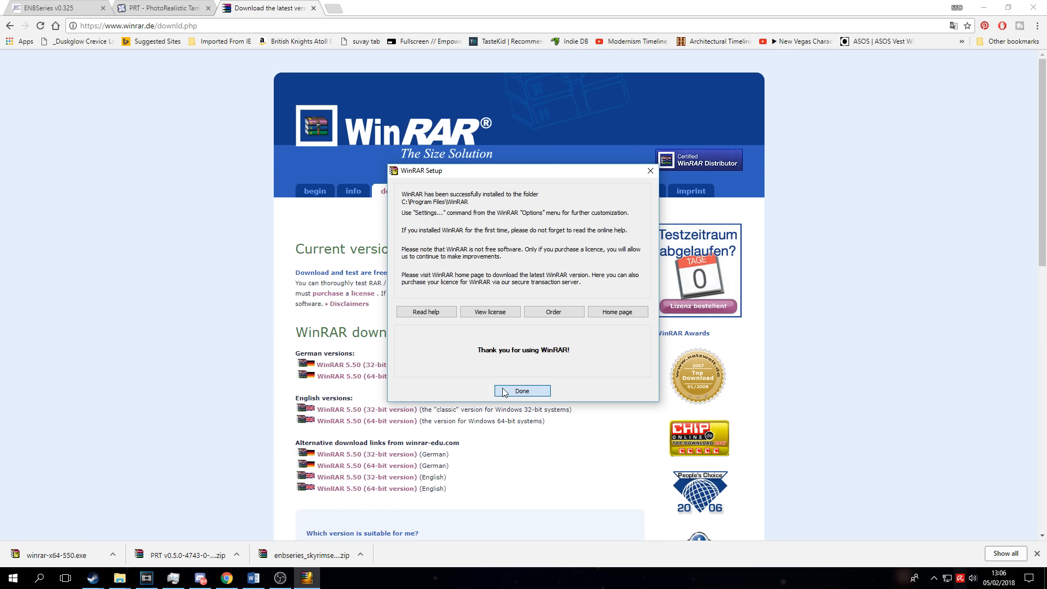
click(522, 390)
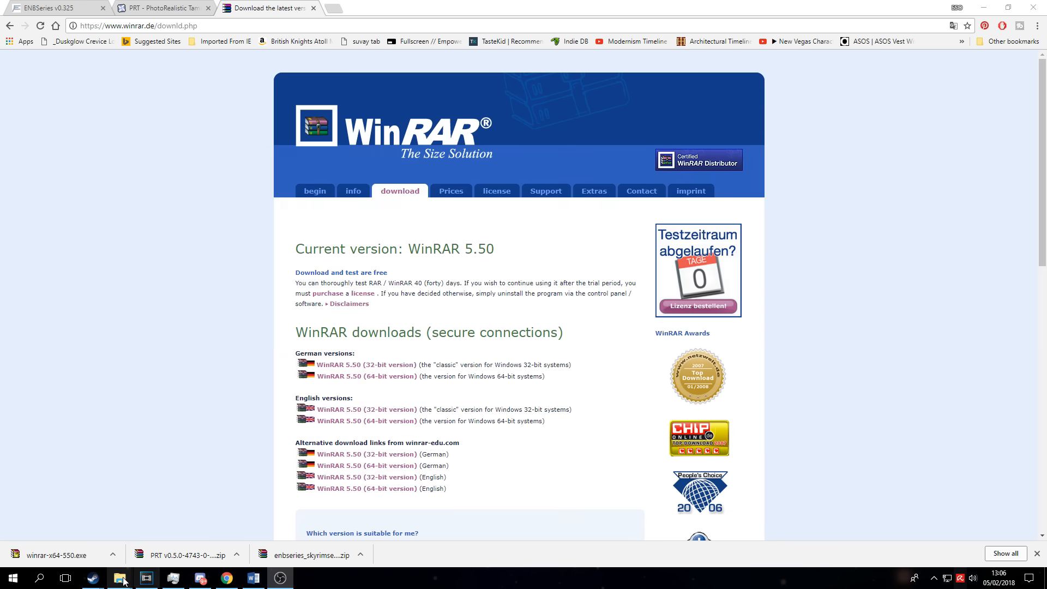
Extract embseries_skyrimse_v0325 in place and select the ENB files inside WrapperVersion for copying
click(119, 578)
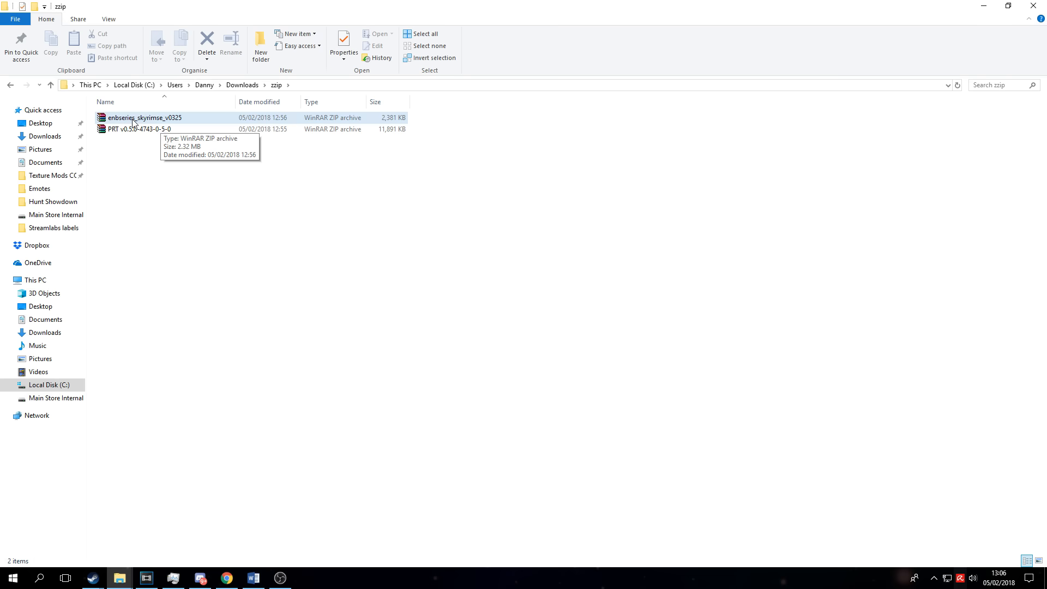
mouse_move(164, 124)
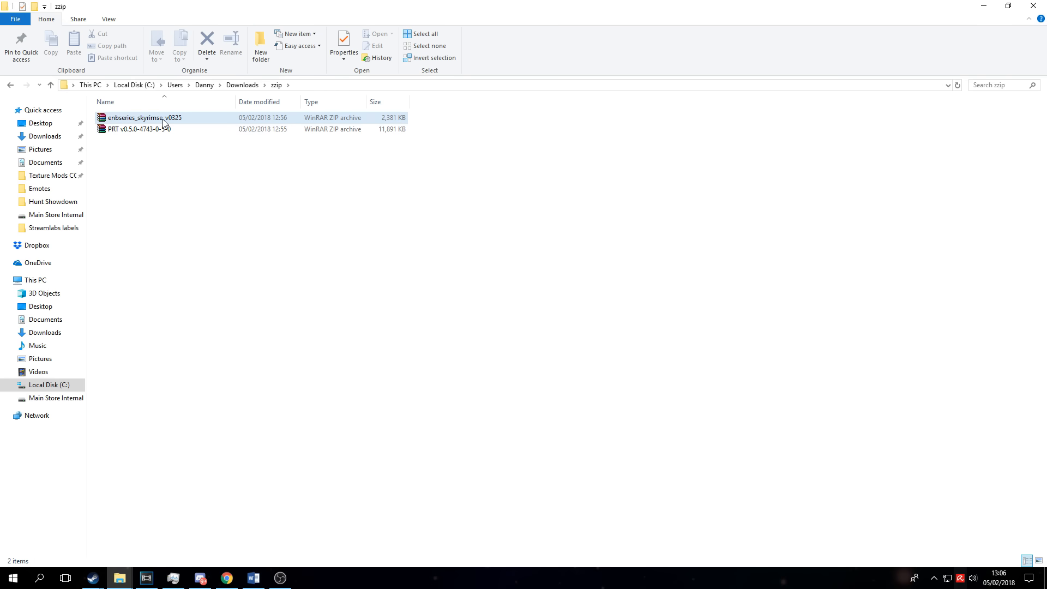
right_click(144, 118)
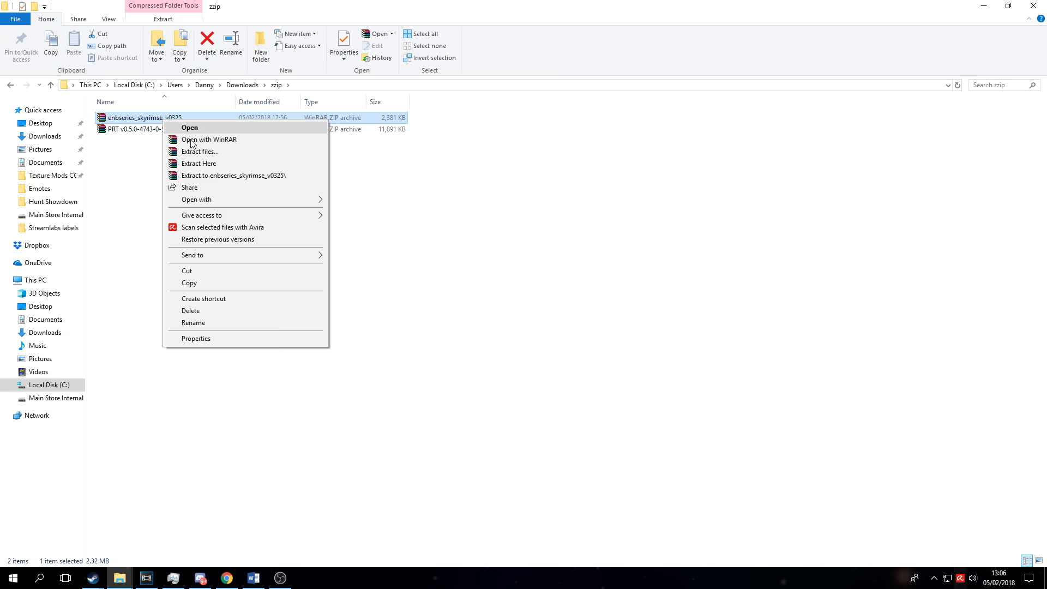
mouse_move(229, 167)
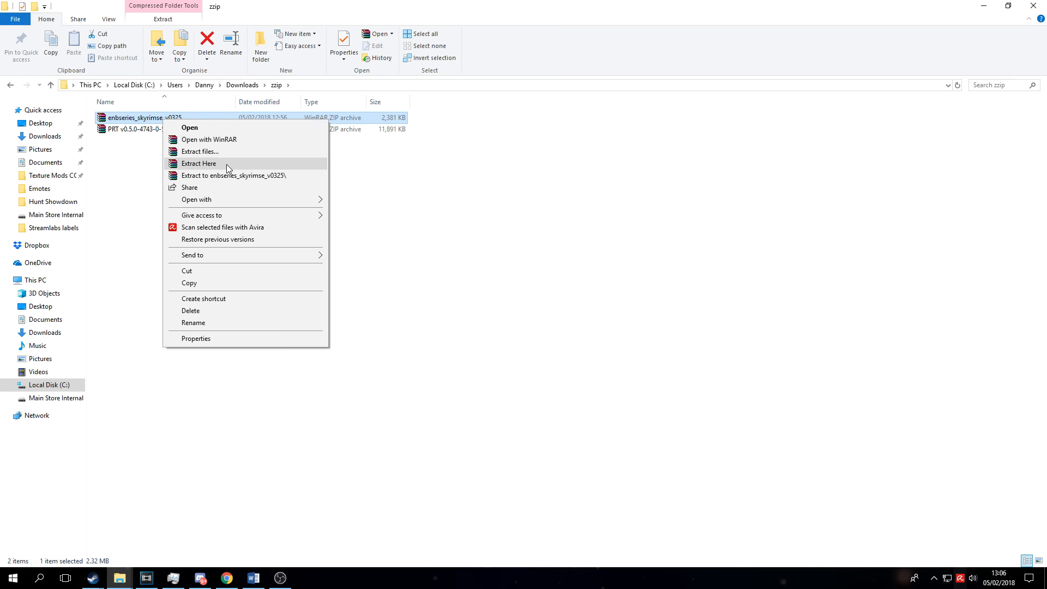
click(198, 164)
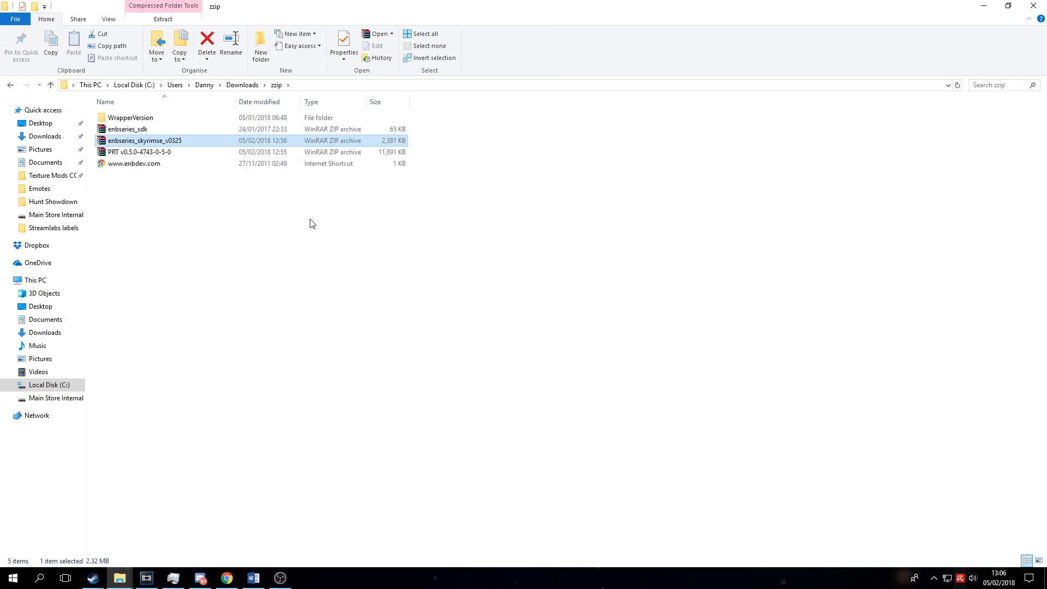
click(130, 117)
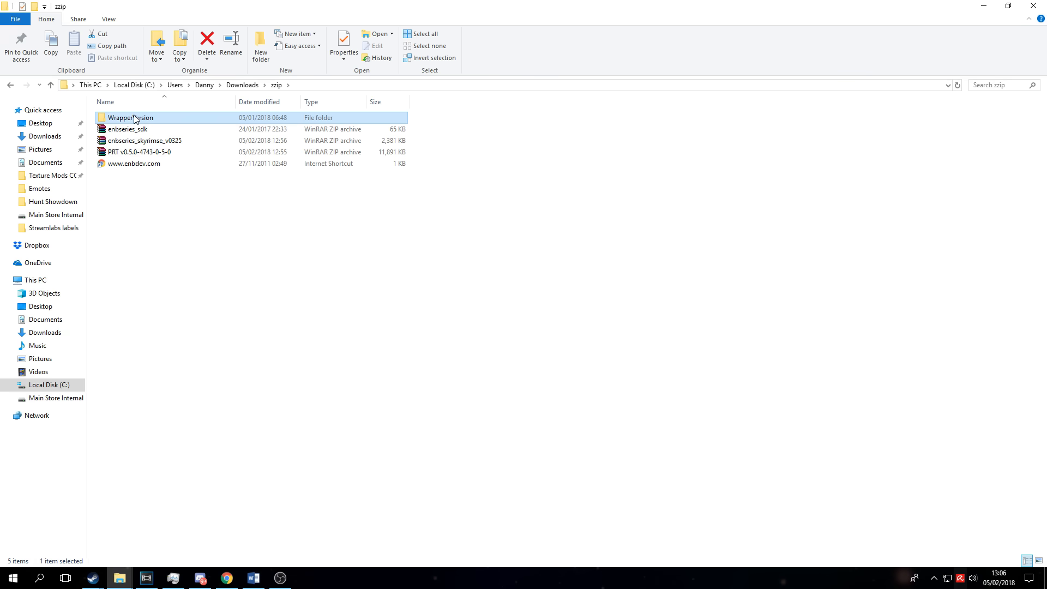
mouse_move(177, 125)
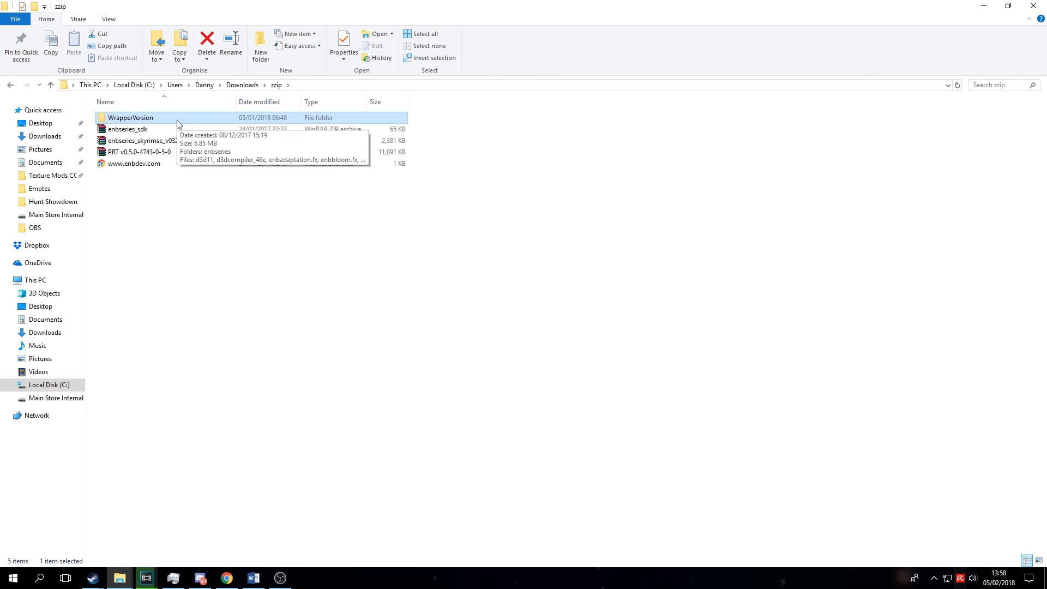
double_click(130, 117)
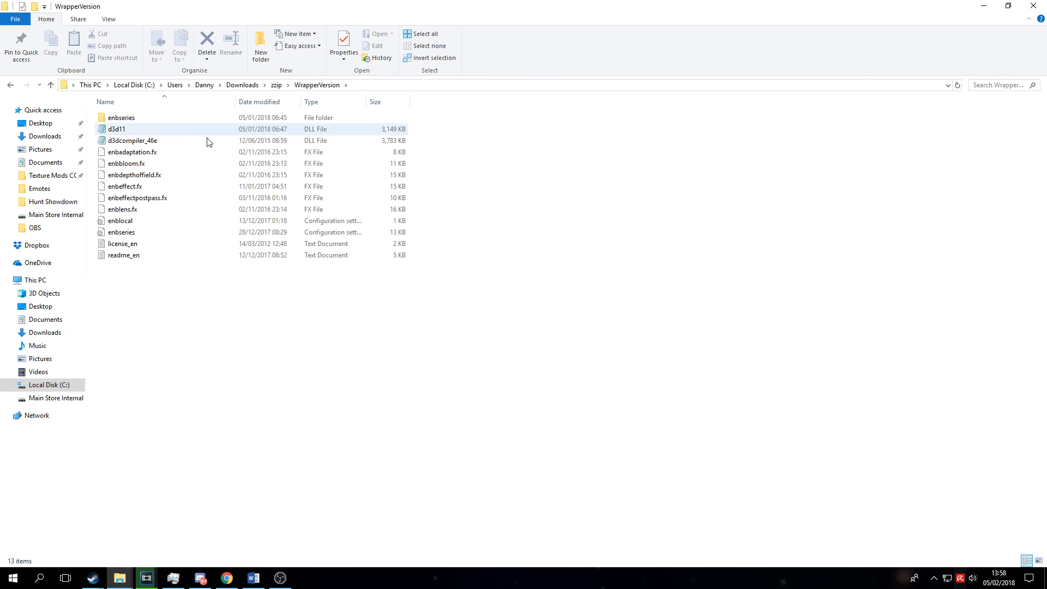
click(121, 118)
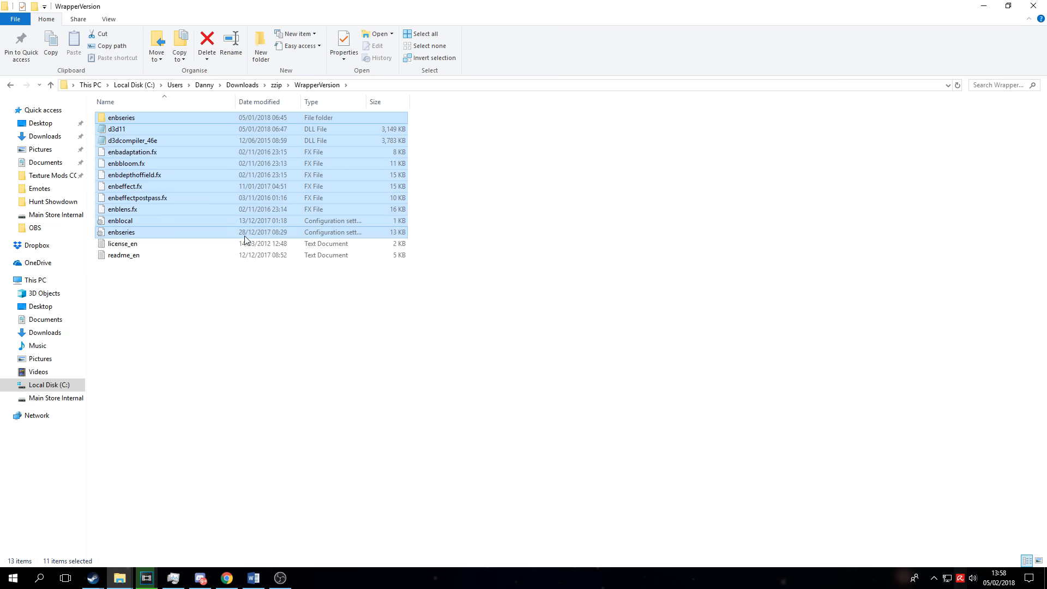
mouse_move(234, 258)
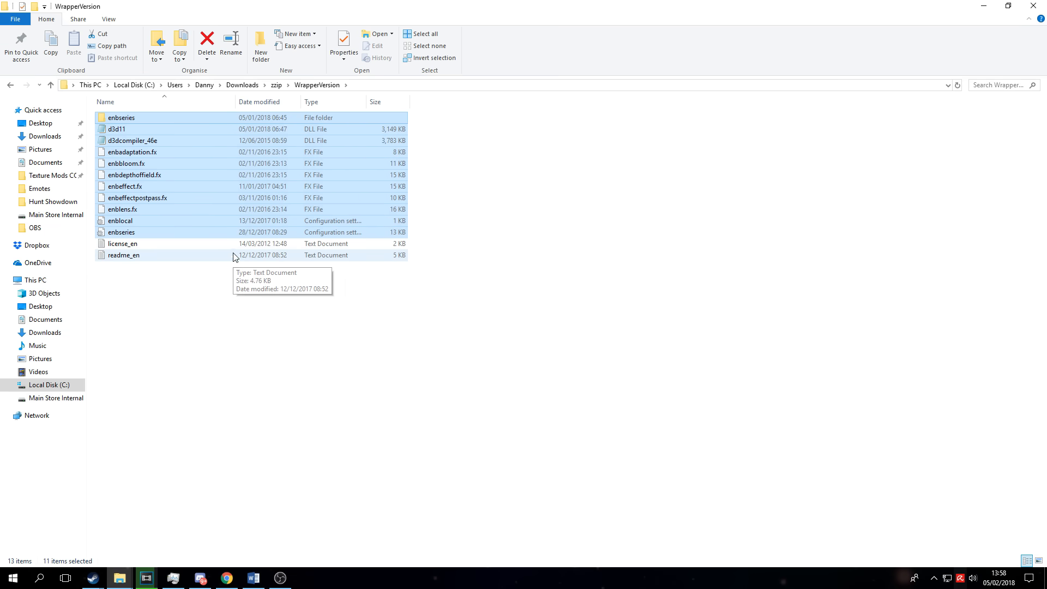
mouse_move(238, 173)
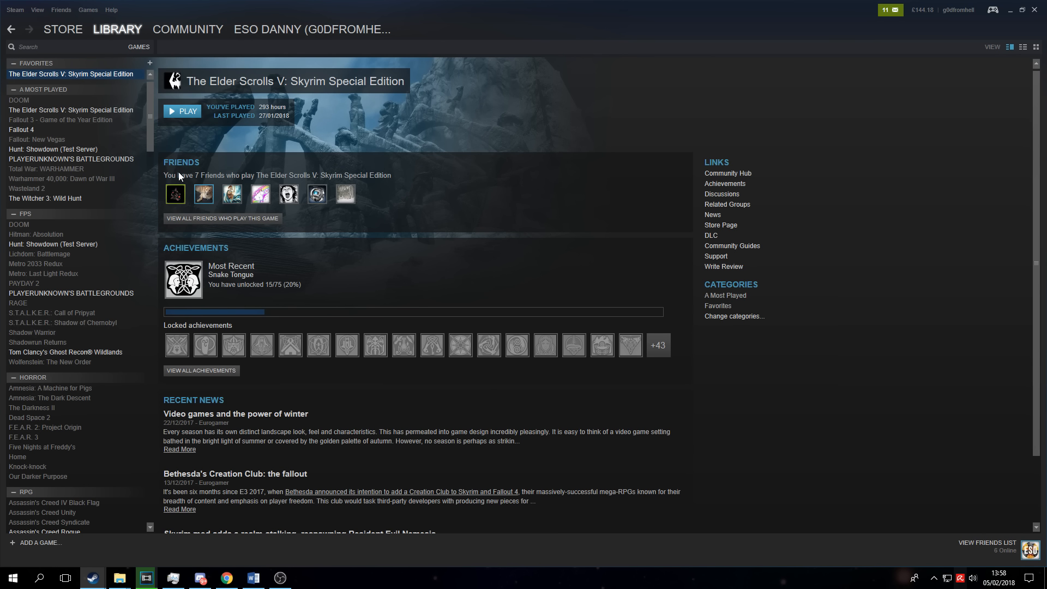
mouse_move(145, 210)
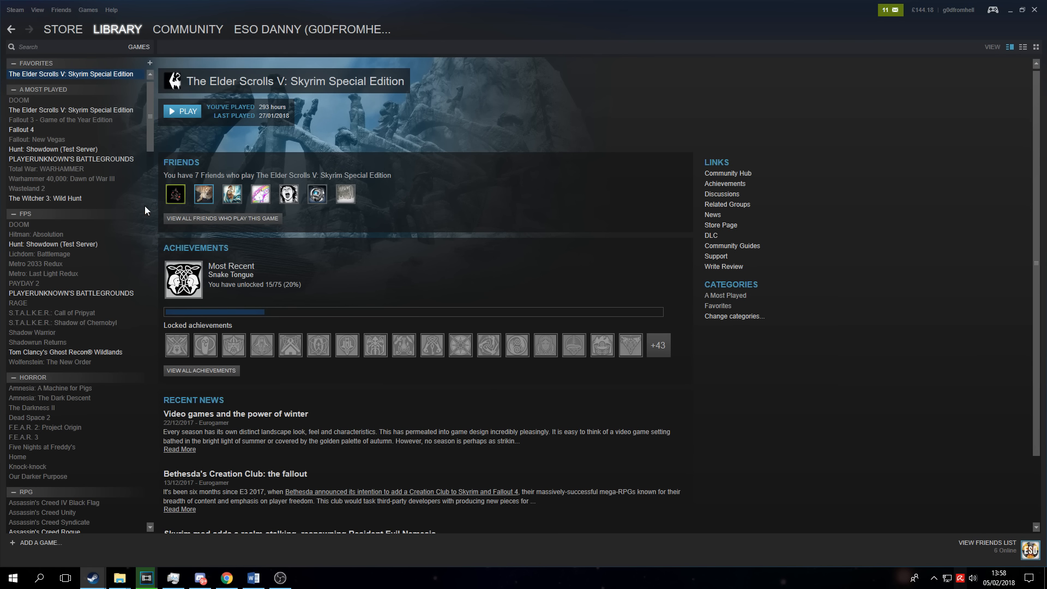
mouse_move(91, 79)
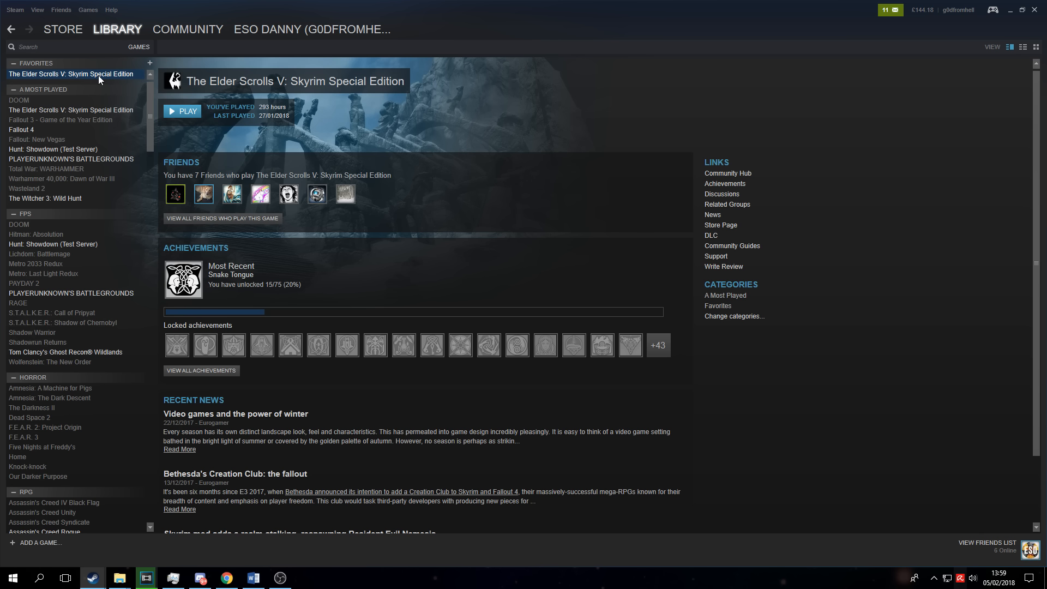
Browse to Skyrim Special Edition's local files through its Steam Properties
right_click(71, 73)
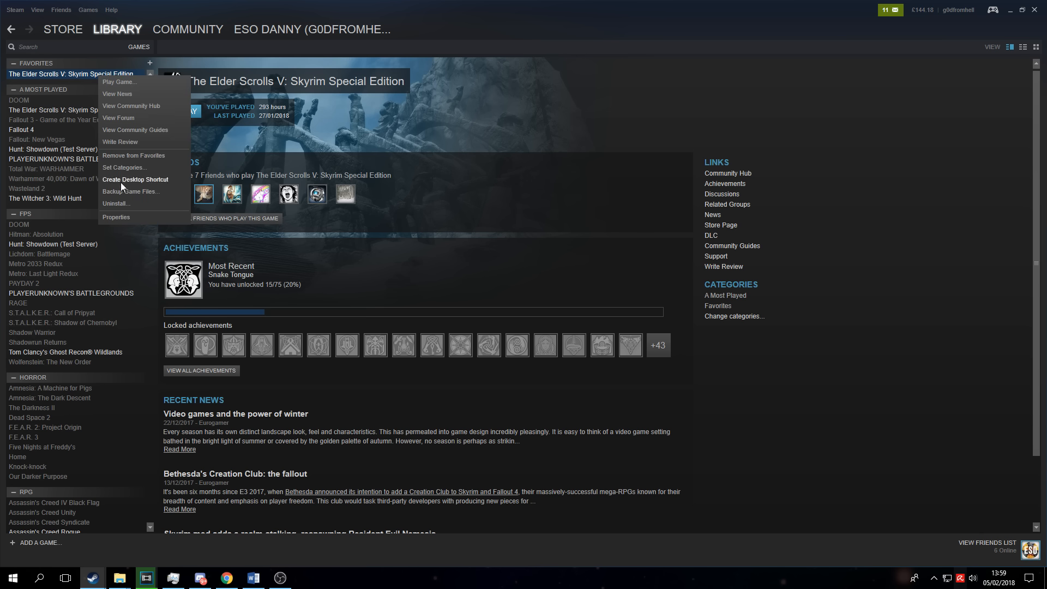
mouse_move(120, 217)
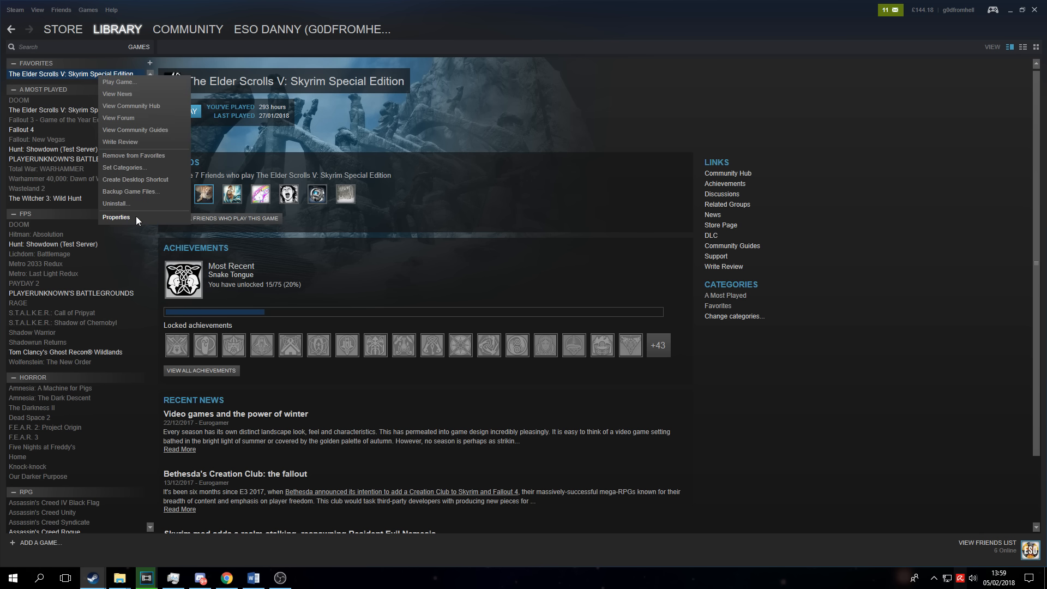
click(117, 217)
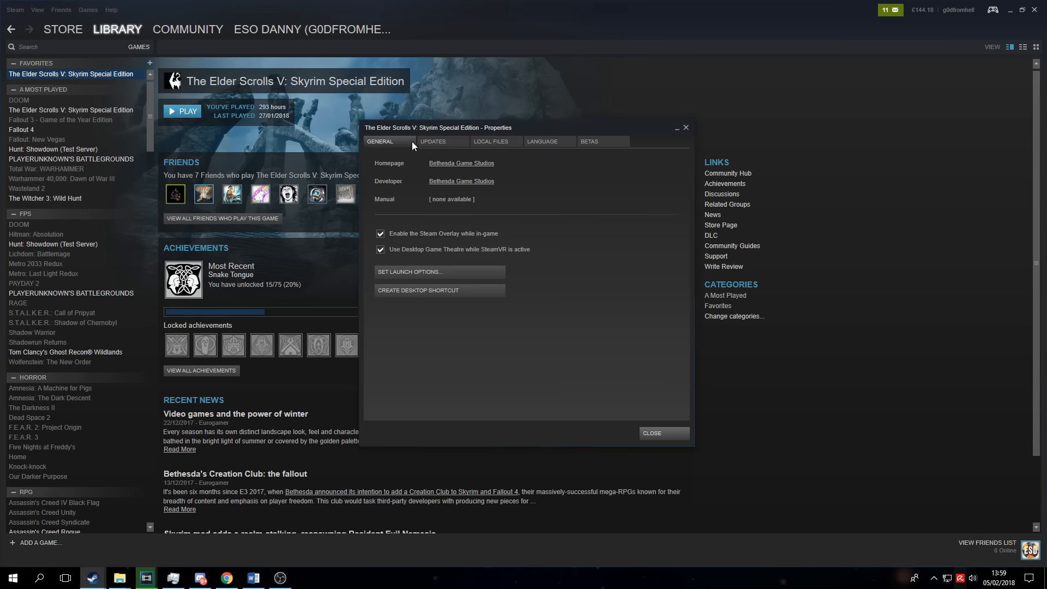
click(491, 141)
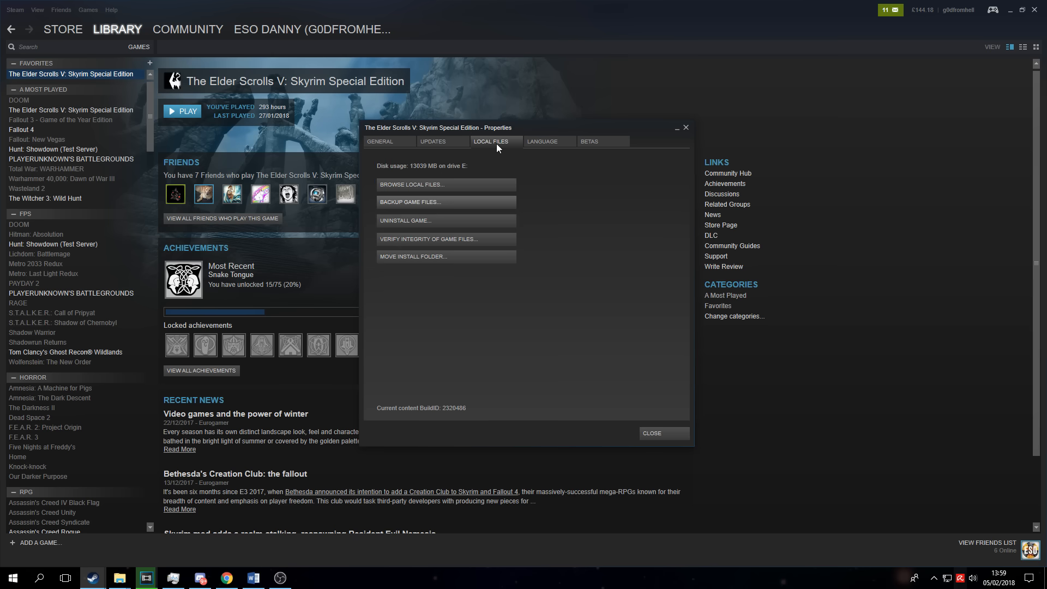
mouse_move(435, 186)
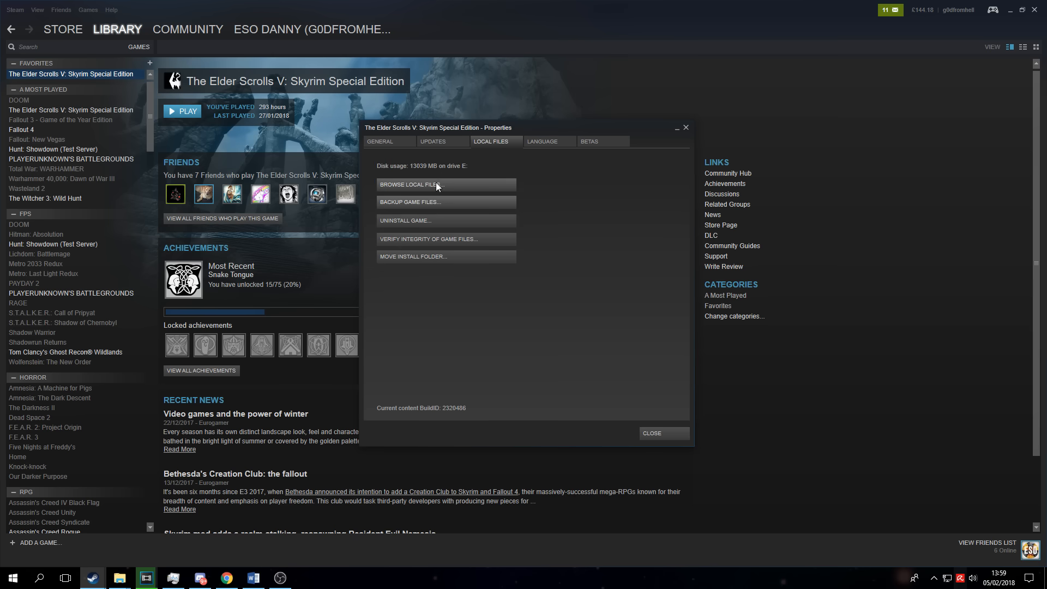
click(409, 184)
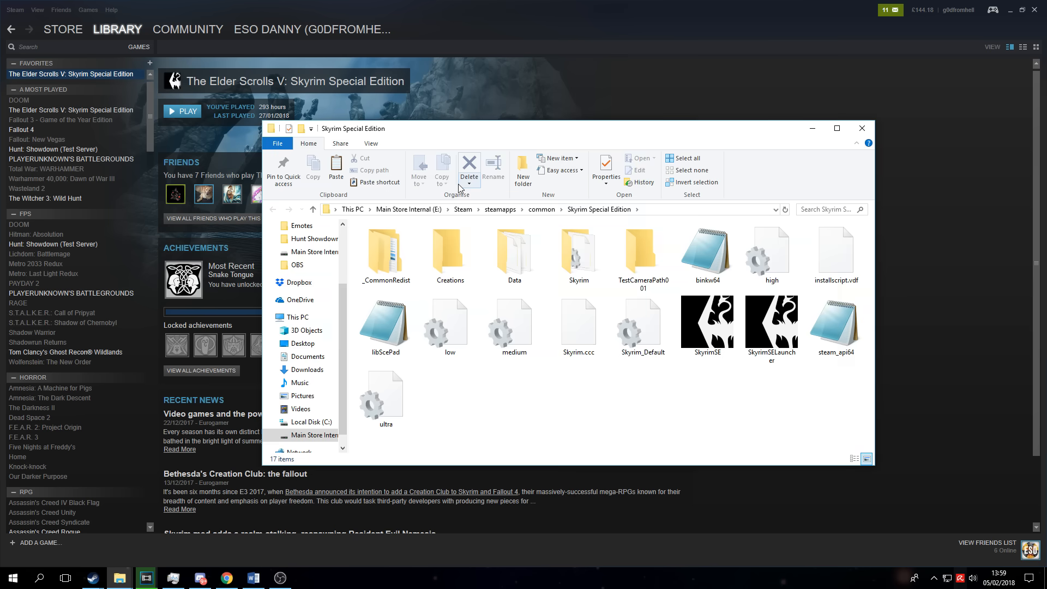
mouse_move(830, 166)
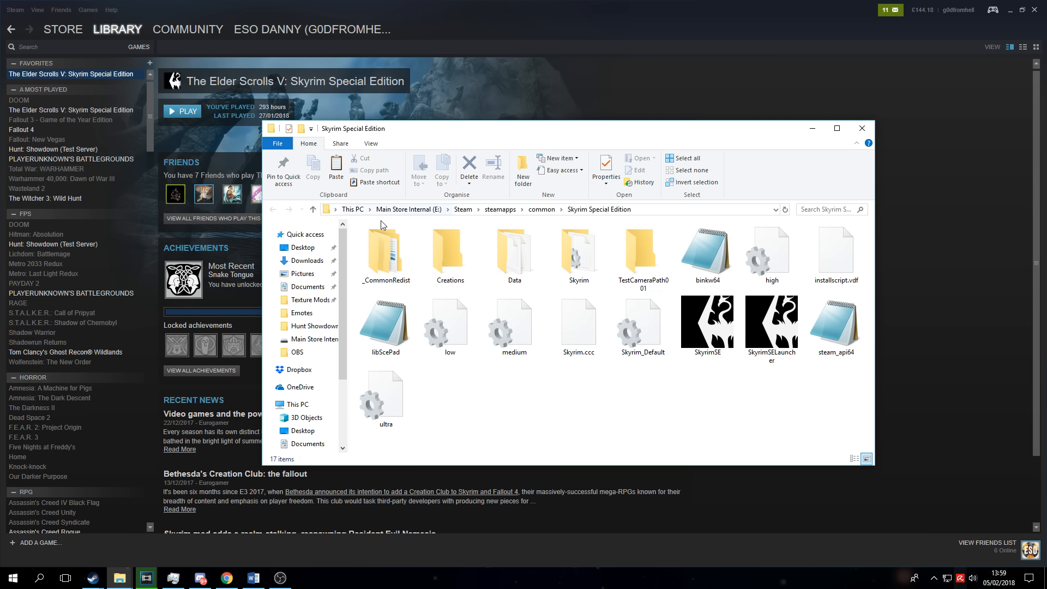
mouse_move(441, 214)
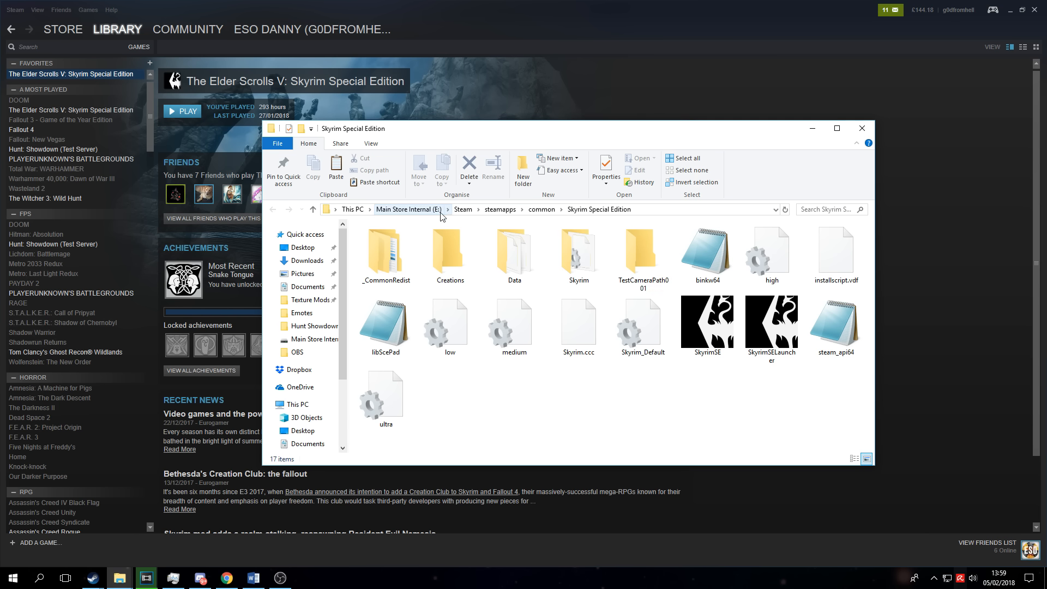
mouse_move(501, 209)
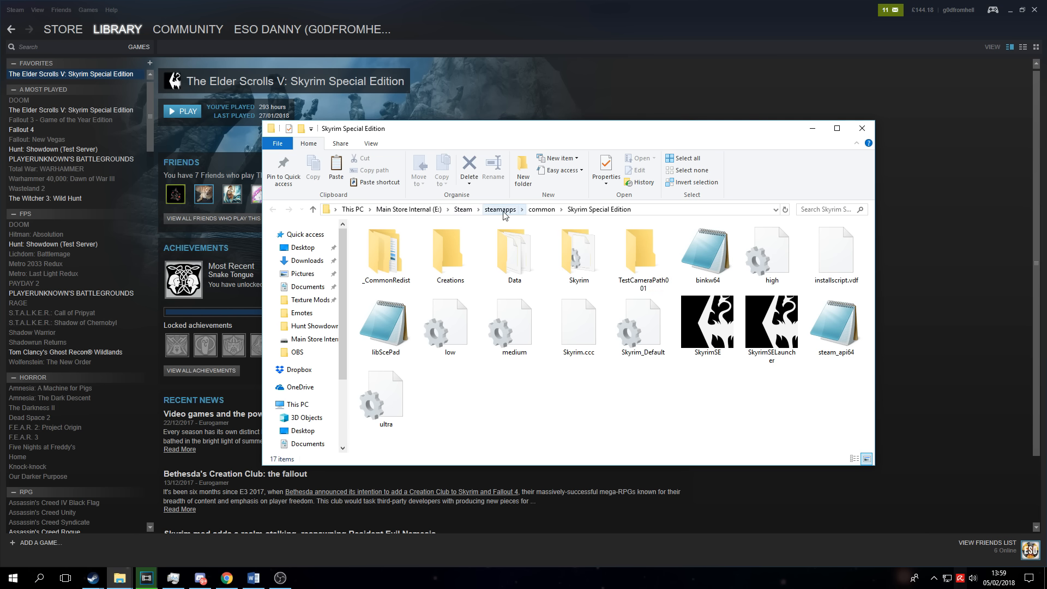
mouse_move(598, 210)
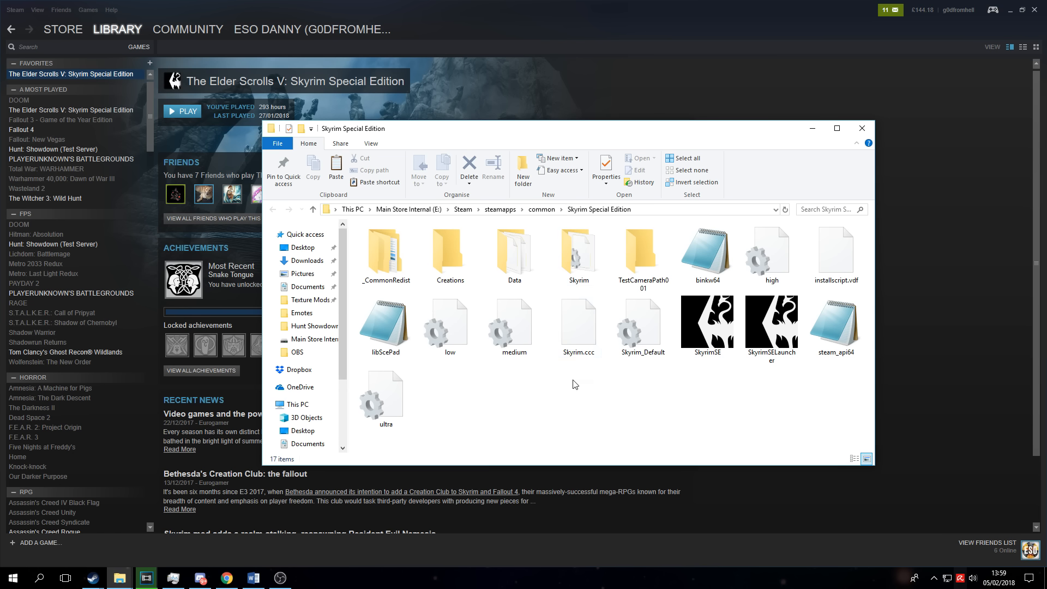
Paste the copied ENB WrapperVersion files into the Skyrim Special Edition install folder
right_click(572, 384)
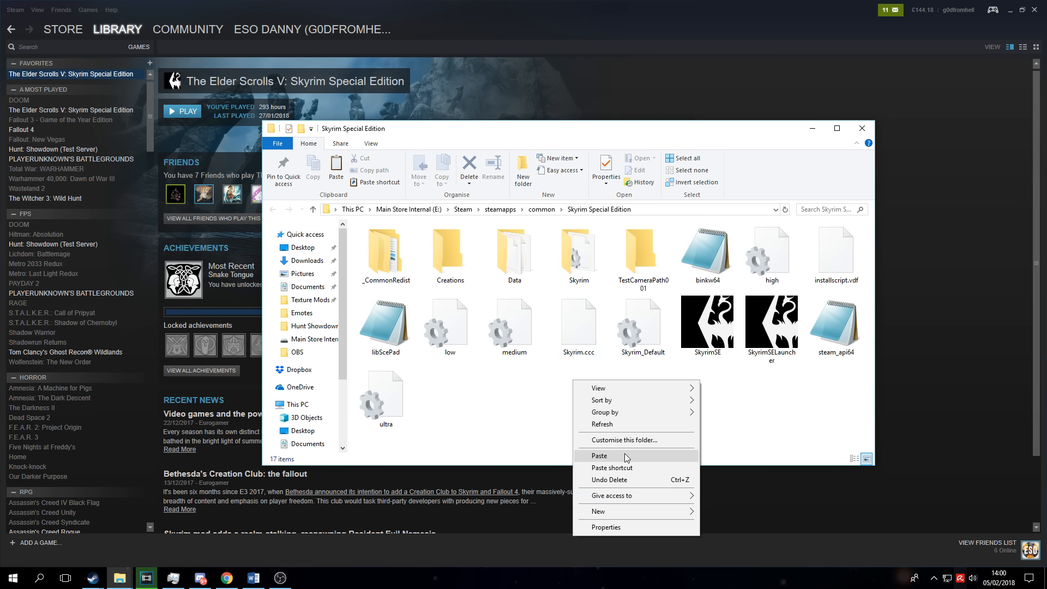
click(599, 456)
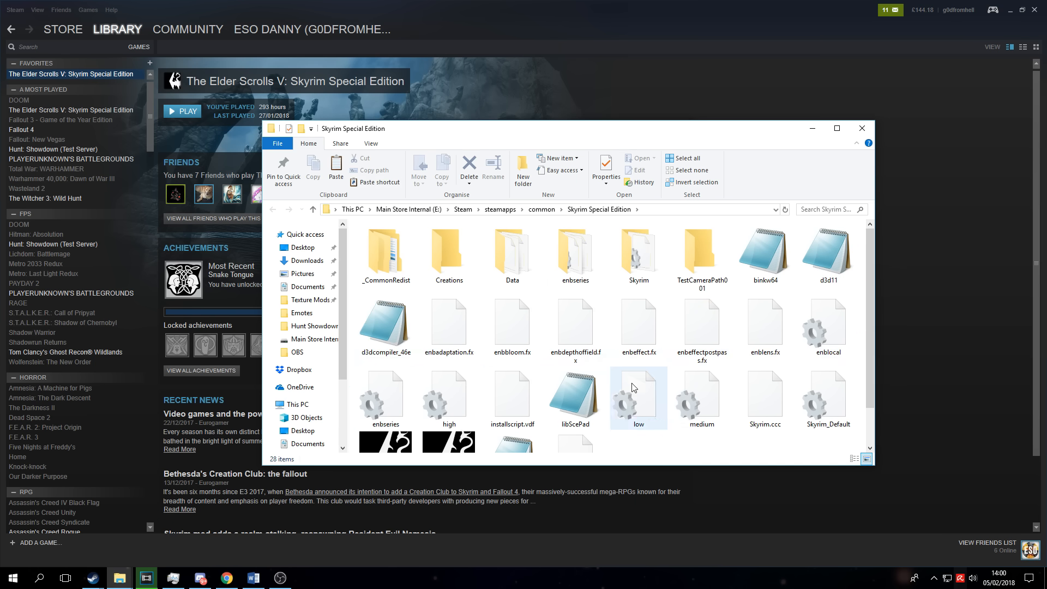
mouse_move(720, 389)
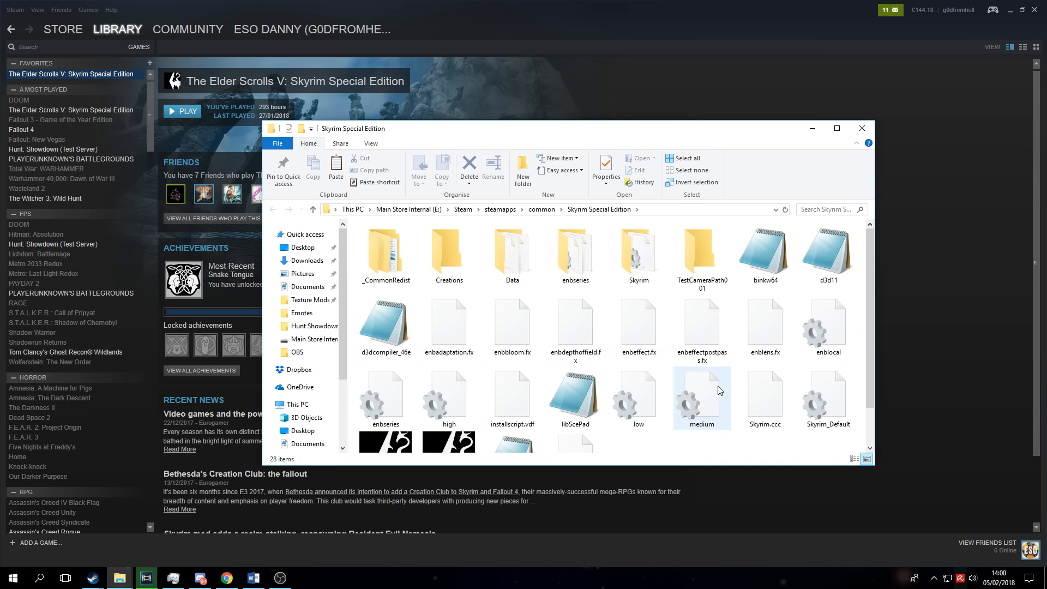
mouse_move(717, 384)
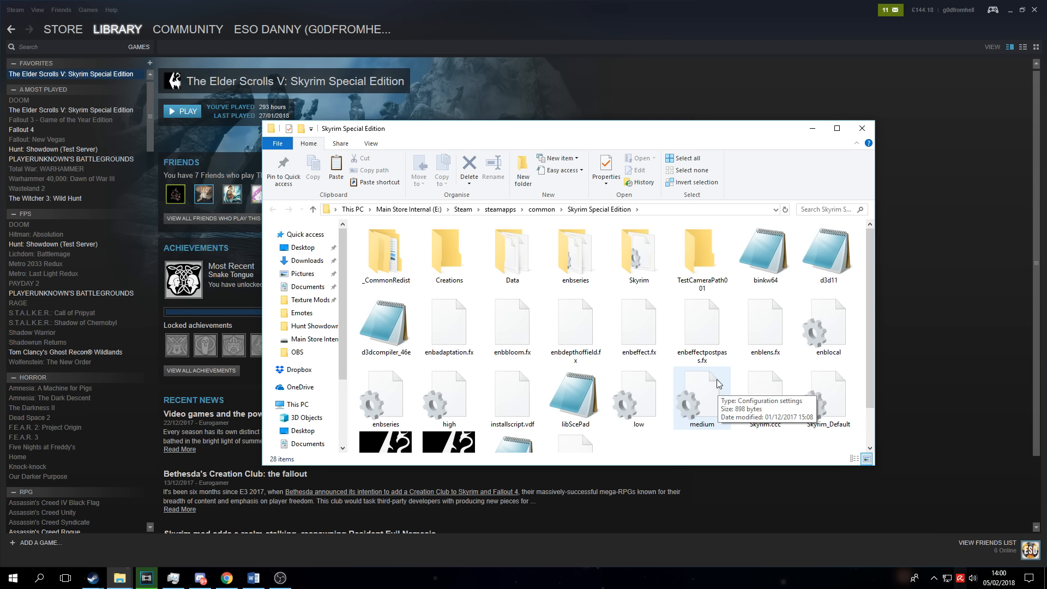
mouse_move(726, 372)
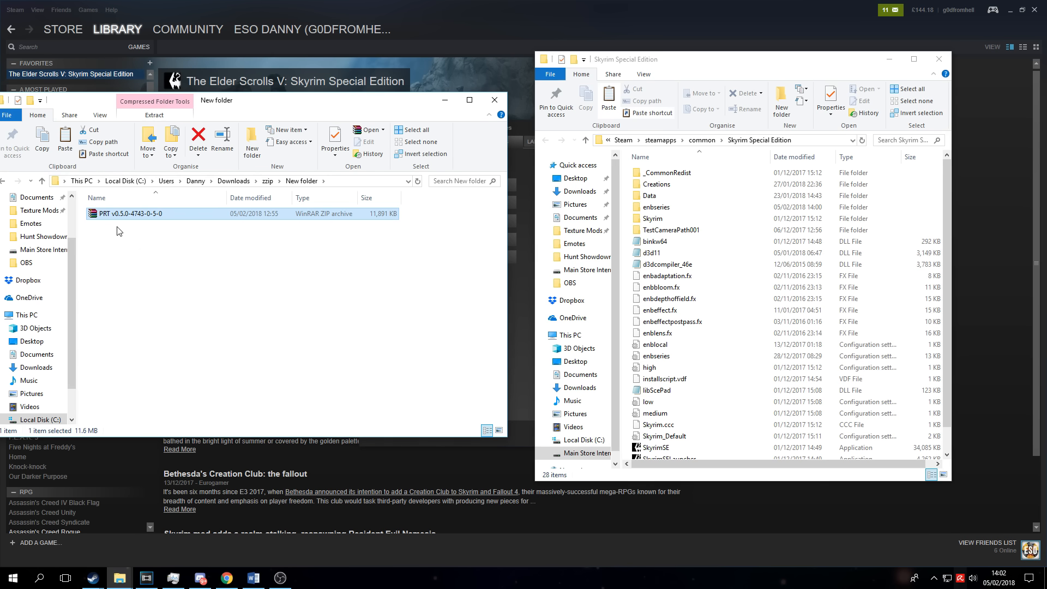
mouse_move(122, 219)
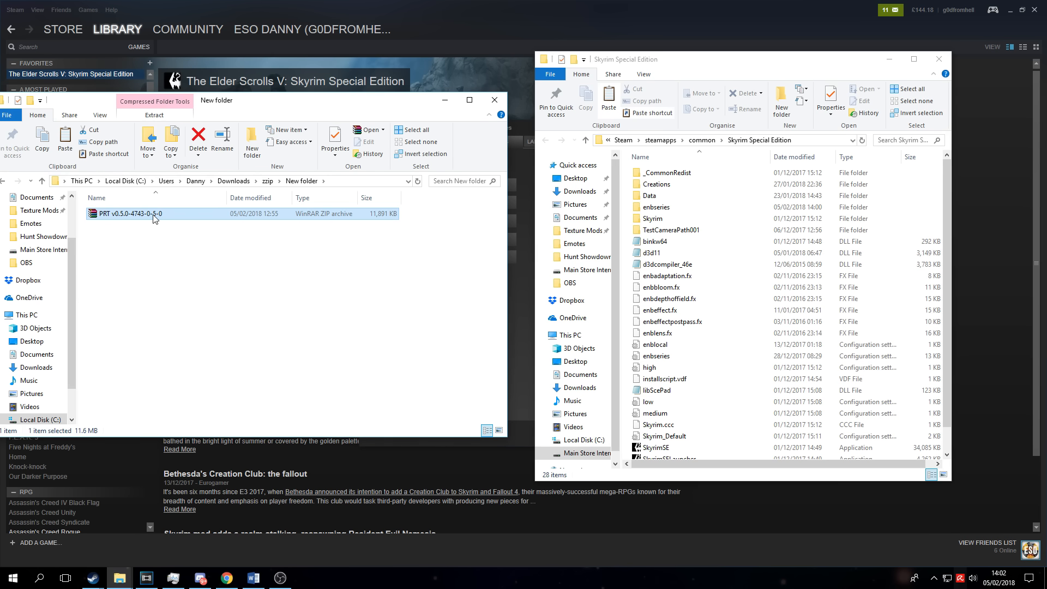
Extract the PRT zip and copy its enbseries folder, enblocal and enbseries into the game folder, replacing duplicates
right_click(130, 212)
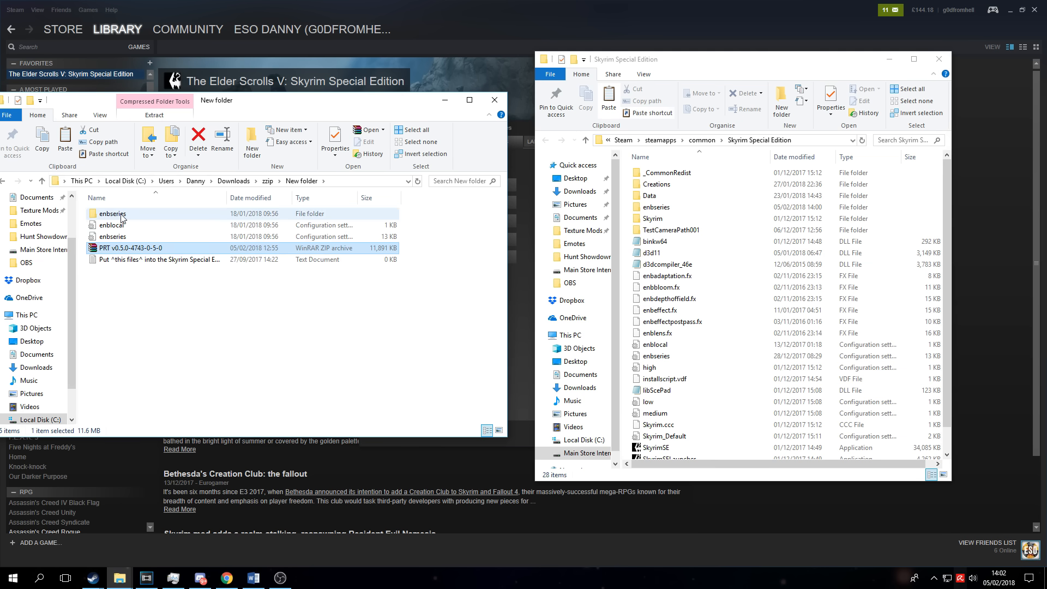
click(111, 224)
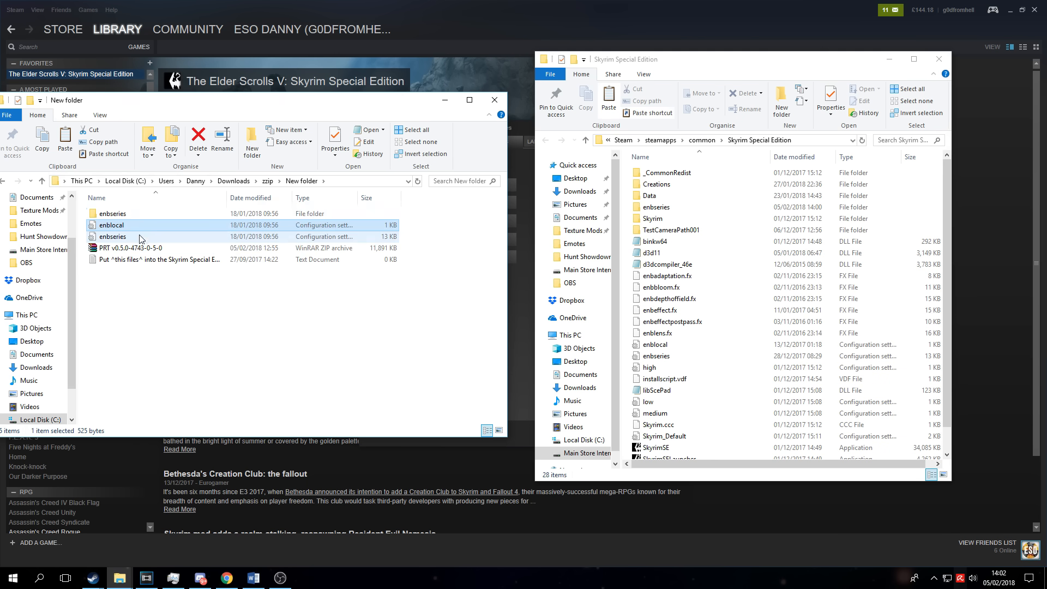
click(112, 237)
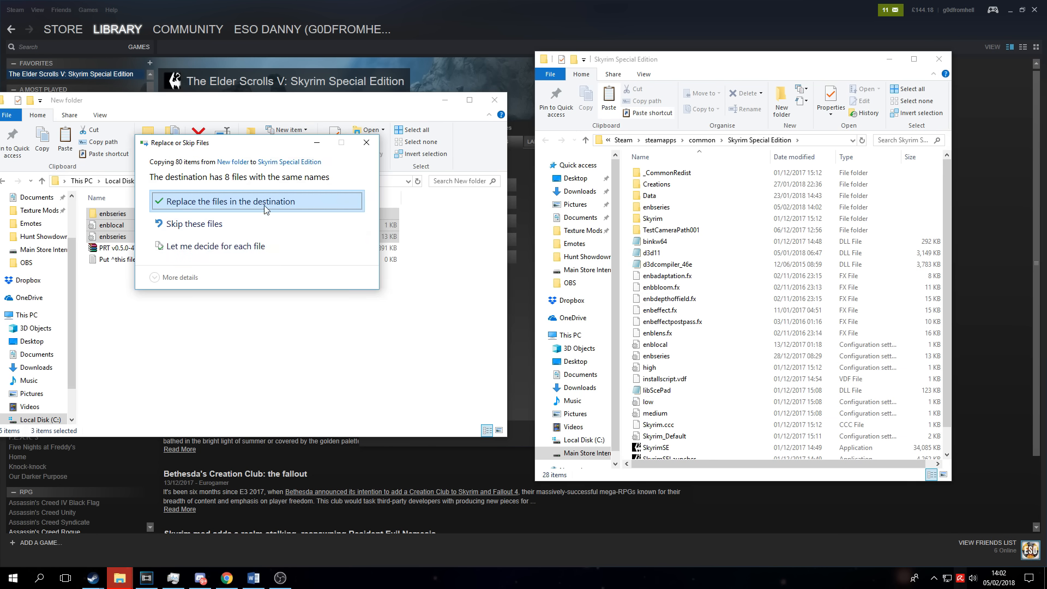
mouse_move(317, 208)
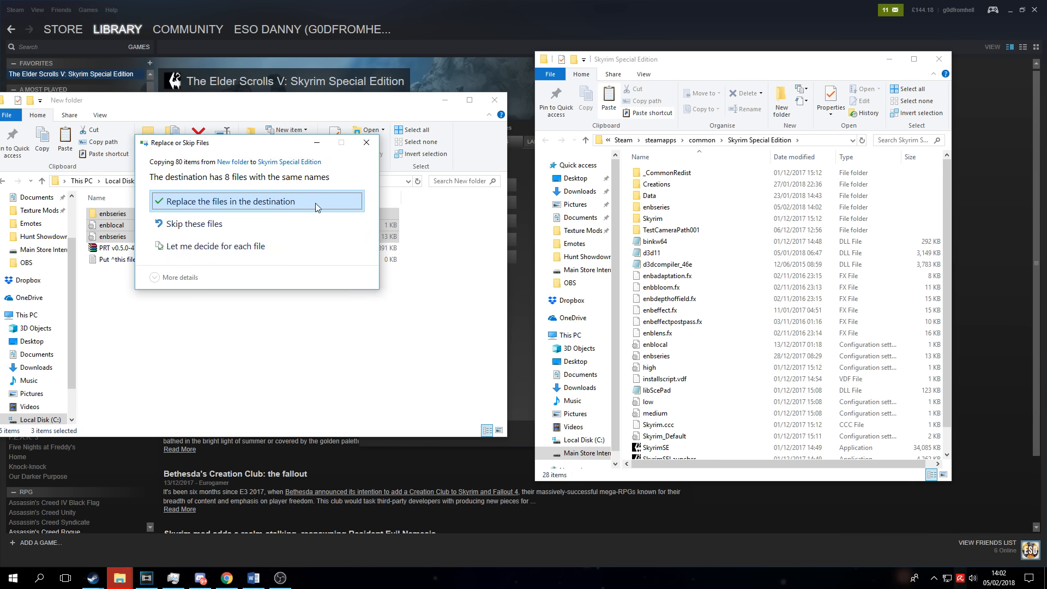
click(228, 201)
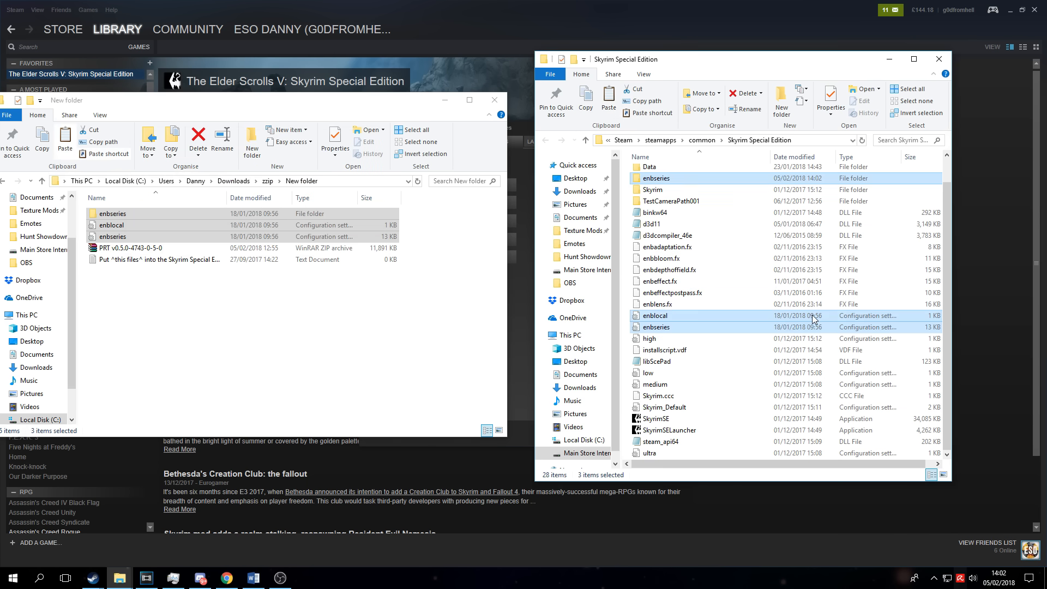
click(911, 59)
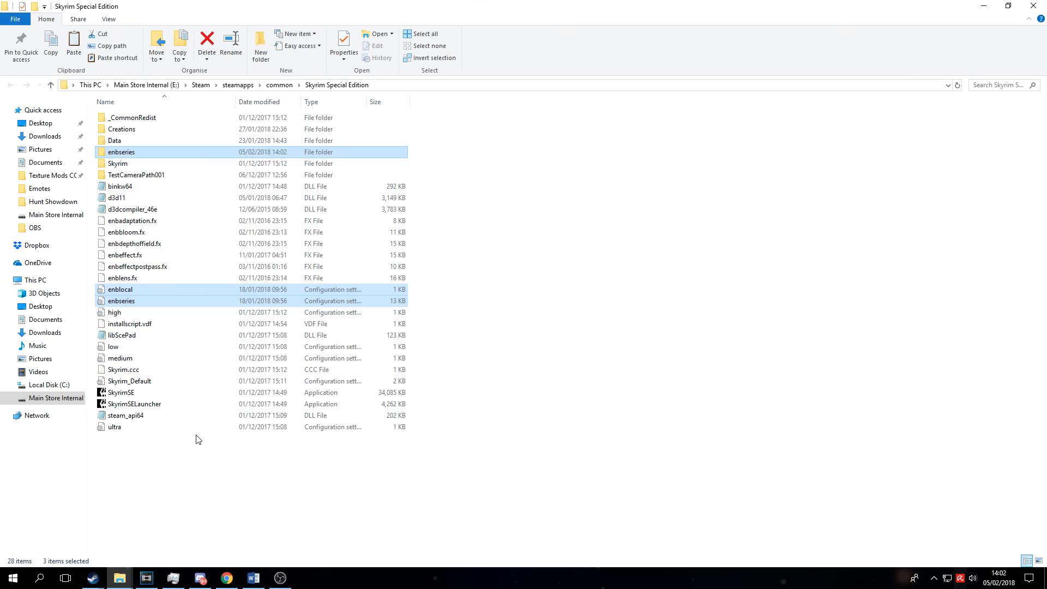
mouse_move(188, 362)
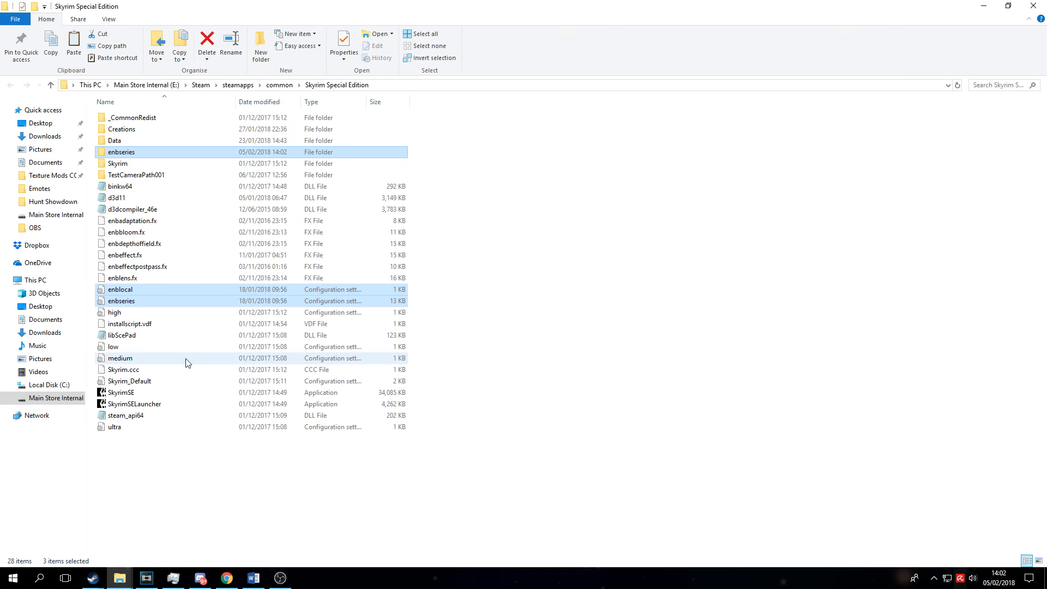
mouse_move(186, 358)
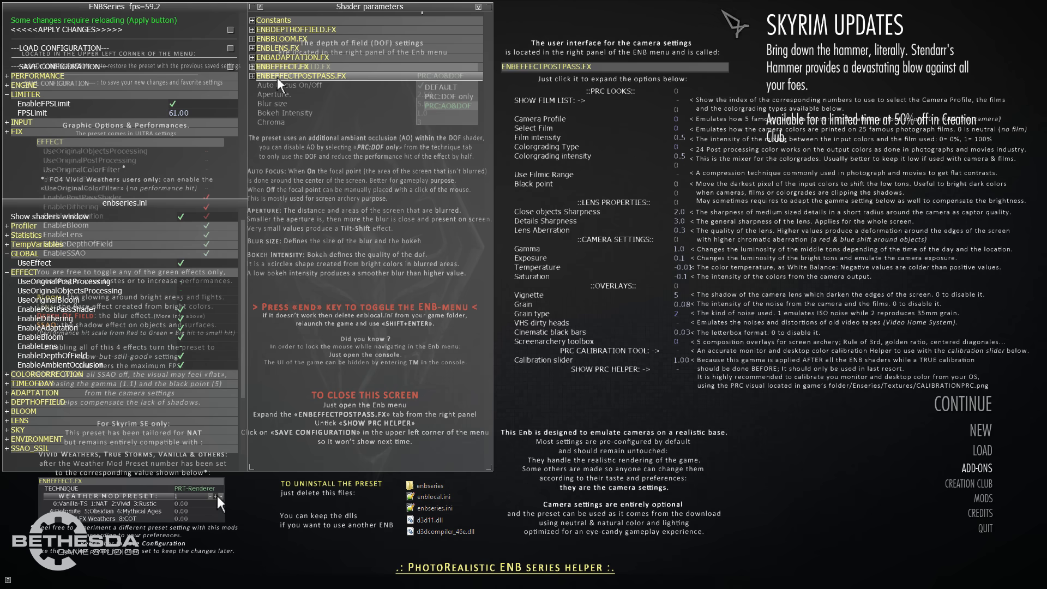
mouse_move(254, 87)
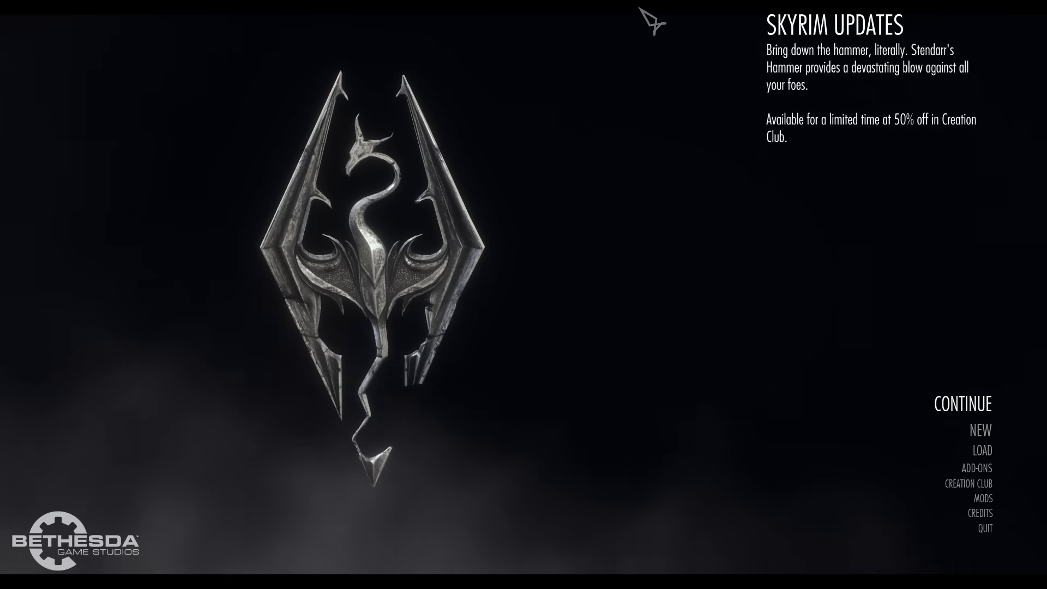
key(shift+enter)
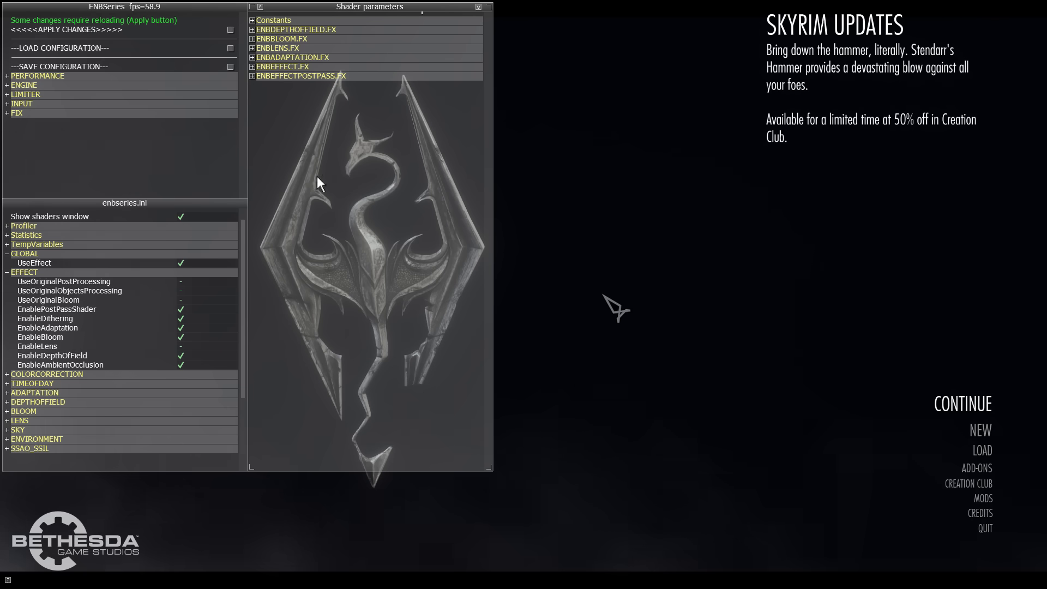
mouse_move(332, 359)
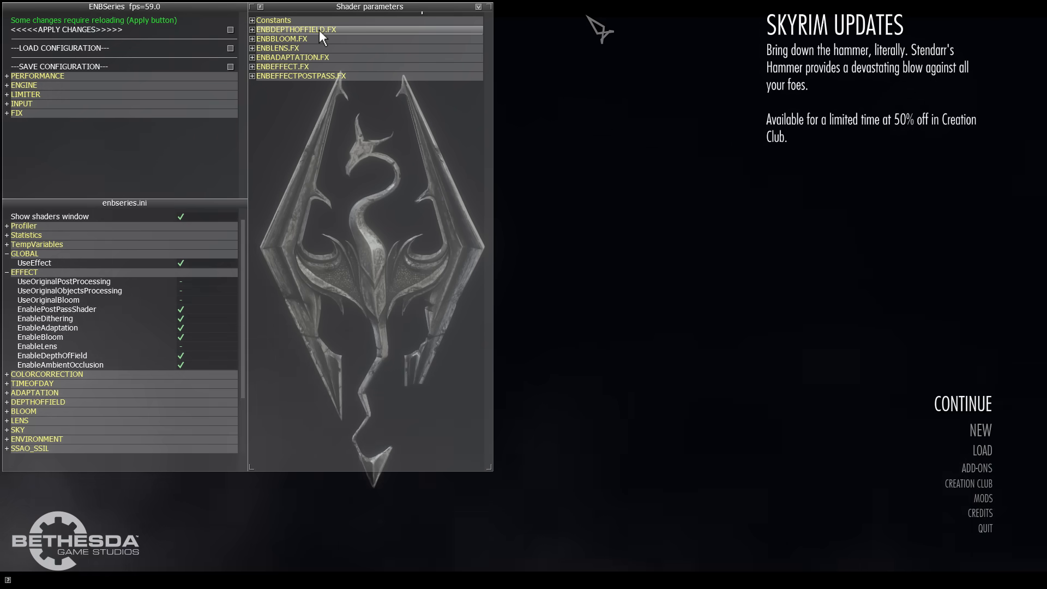
mouse_move(380, 76)
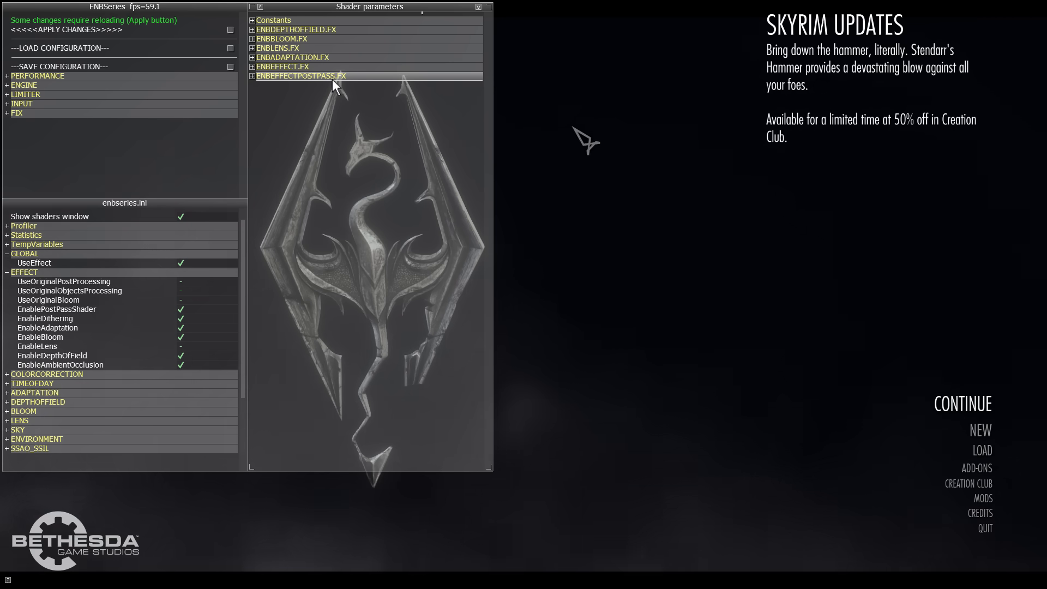
click(252, 75)
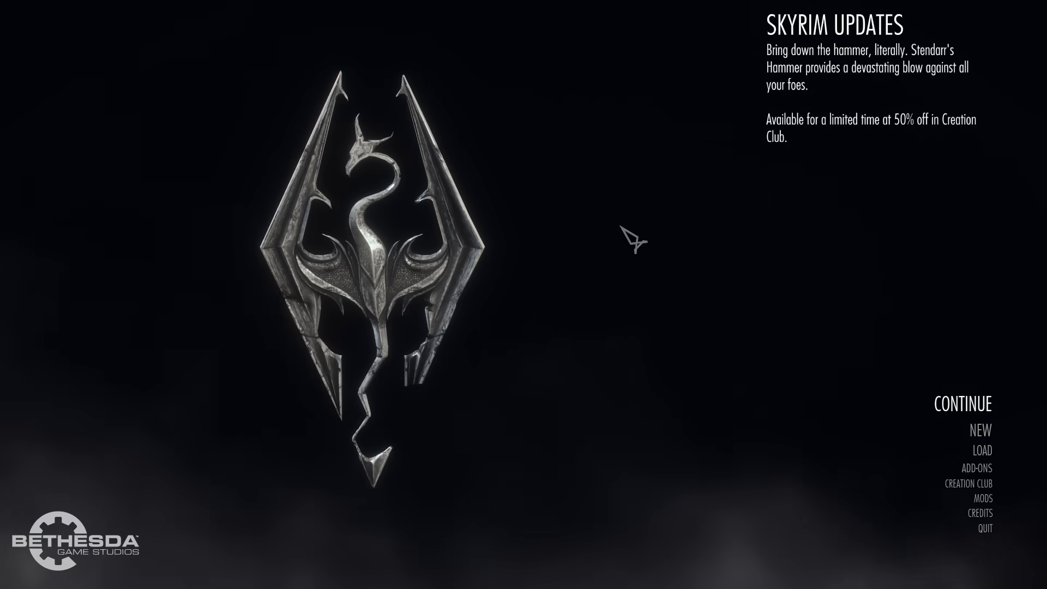
mouse_move(741, 334)
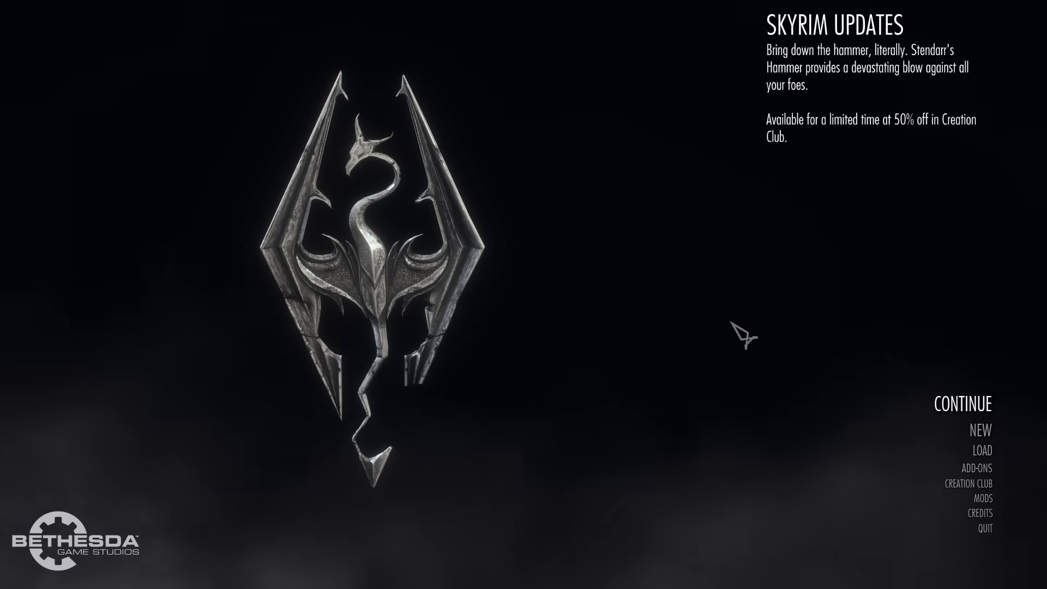
mouse_move(726, 332)
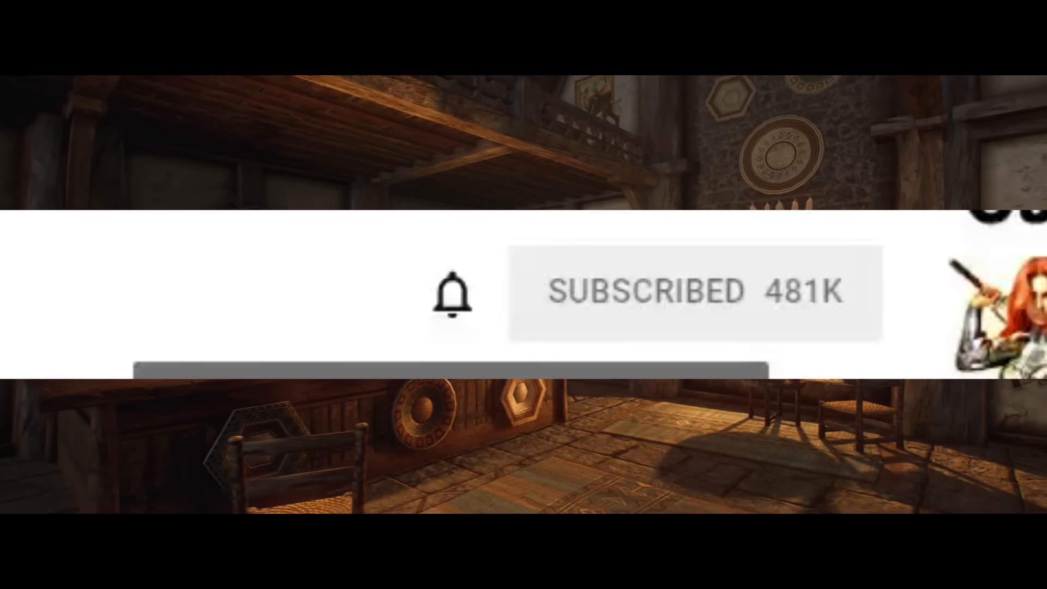
Continue from the main menu to load the latest save into an interior
click(452, 292)
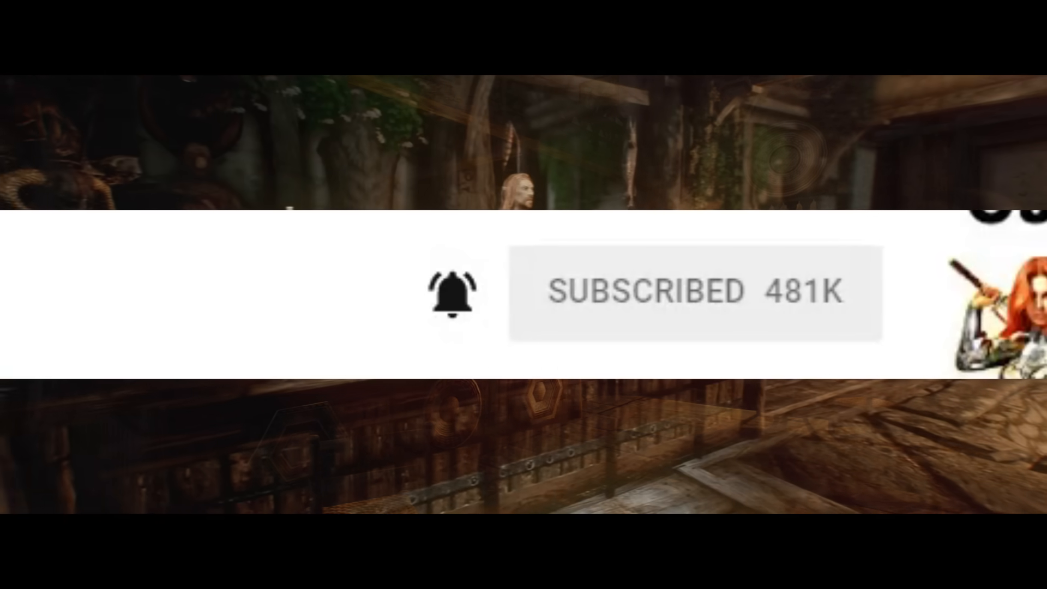